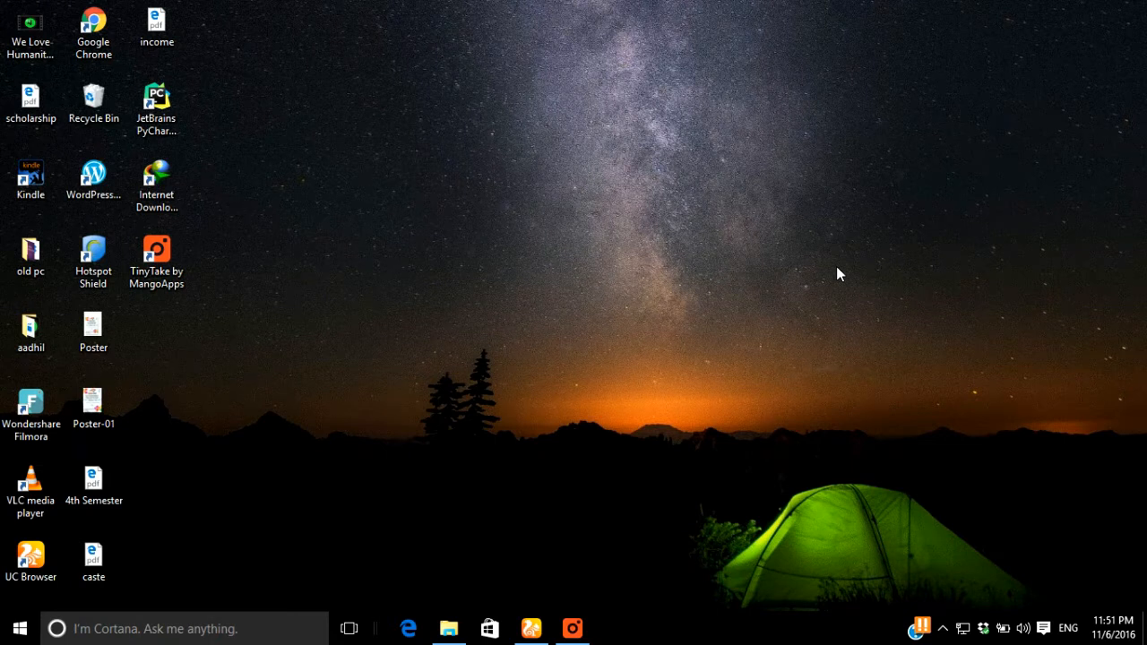
pyautogui.moveTo(720, 244)
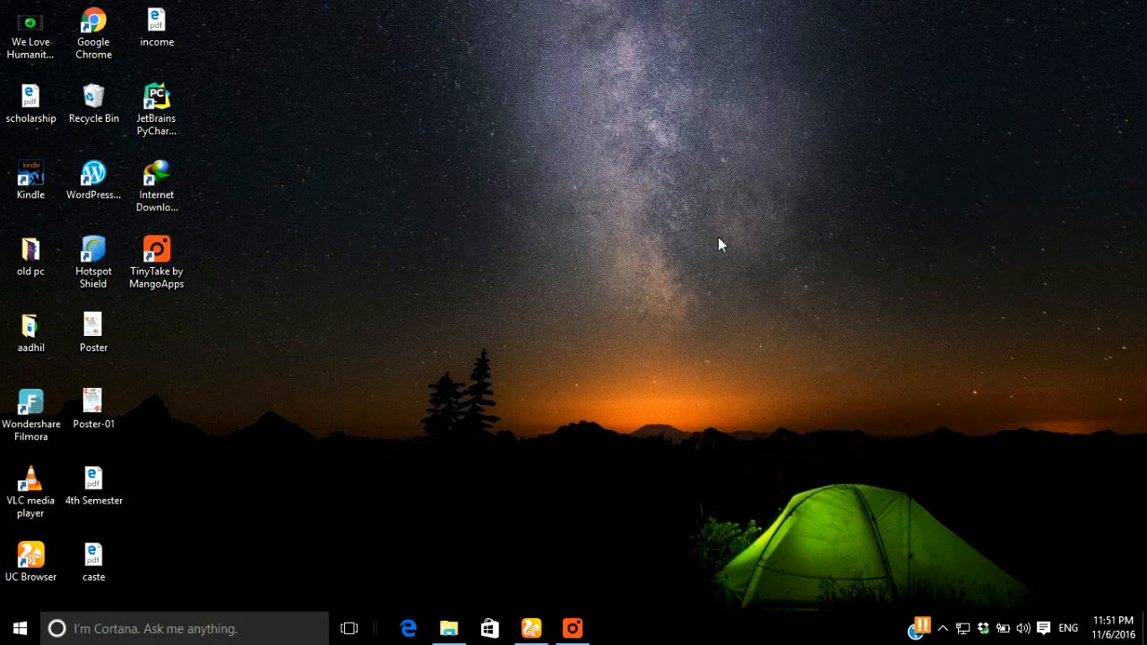
# Launch Windows PowerShell as administrator from a search for 'power'.
pyautogui.click(18, 627)
pyautogui.write('p')
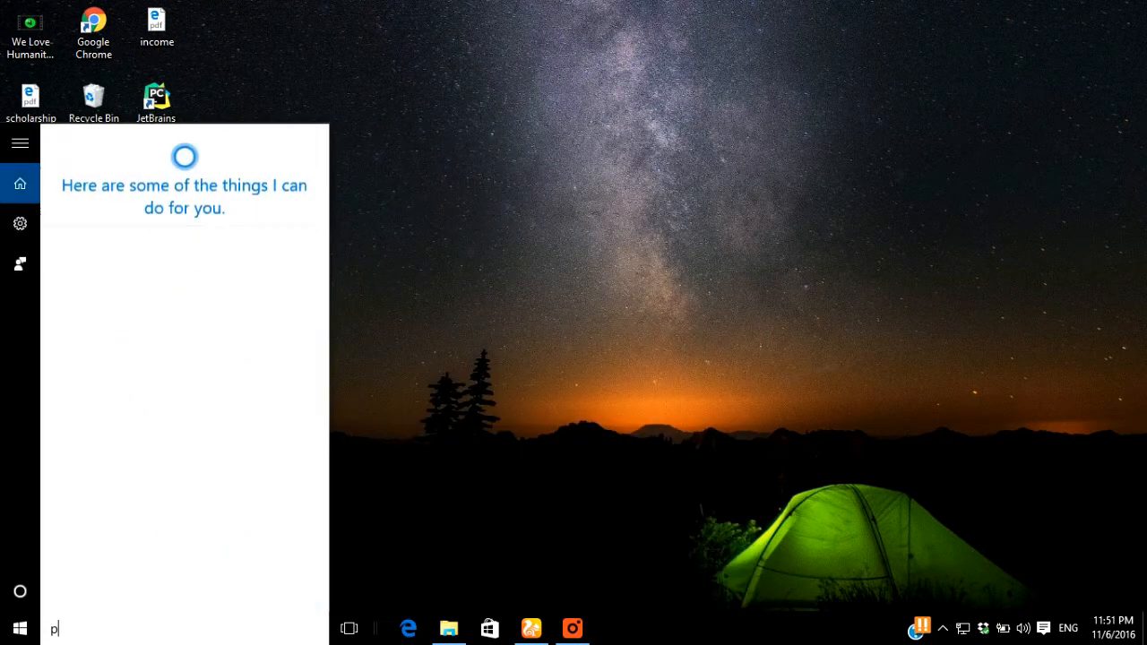
pyautogui.write('ower')
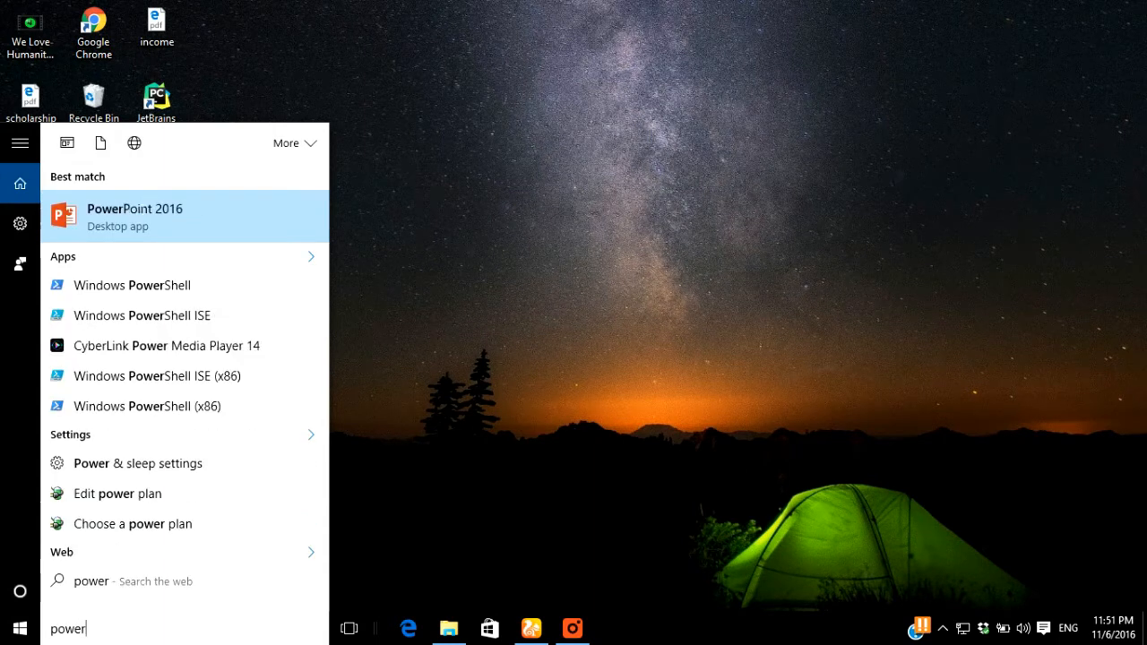
pyautogui.rightClick(132, 285)
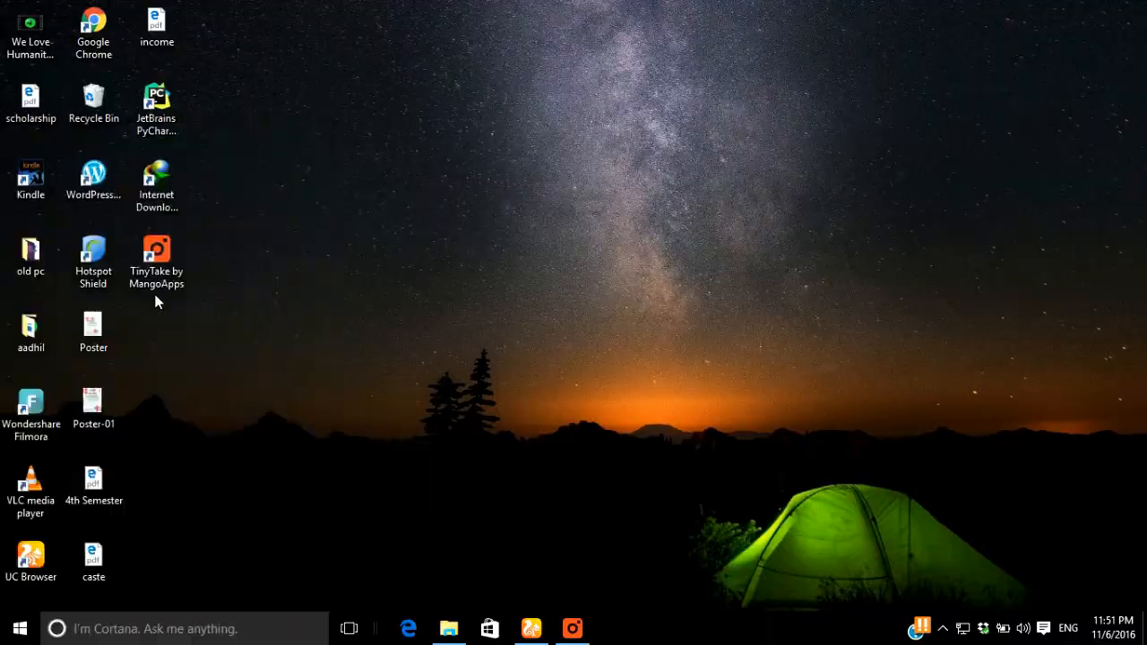
pyautogui.click(613, 627)
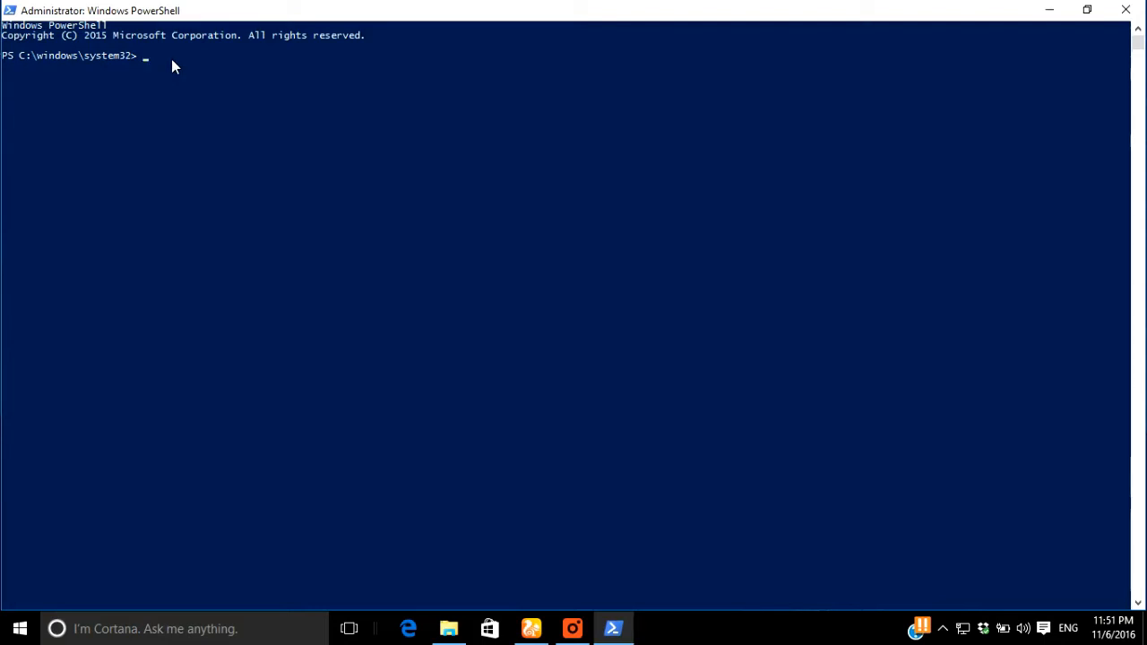
# Run 'Python --version' at the prompt, reporting Python 3.5.2.
pyautogui.write('sudo')
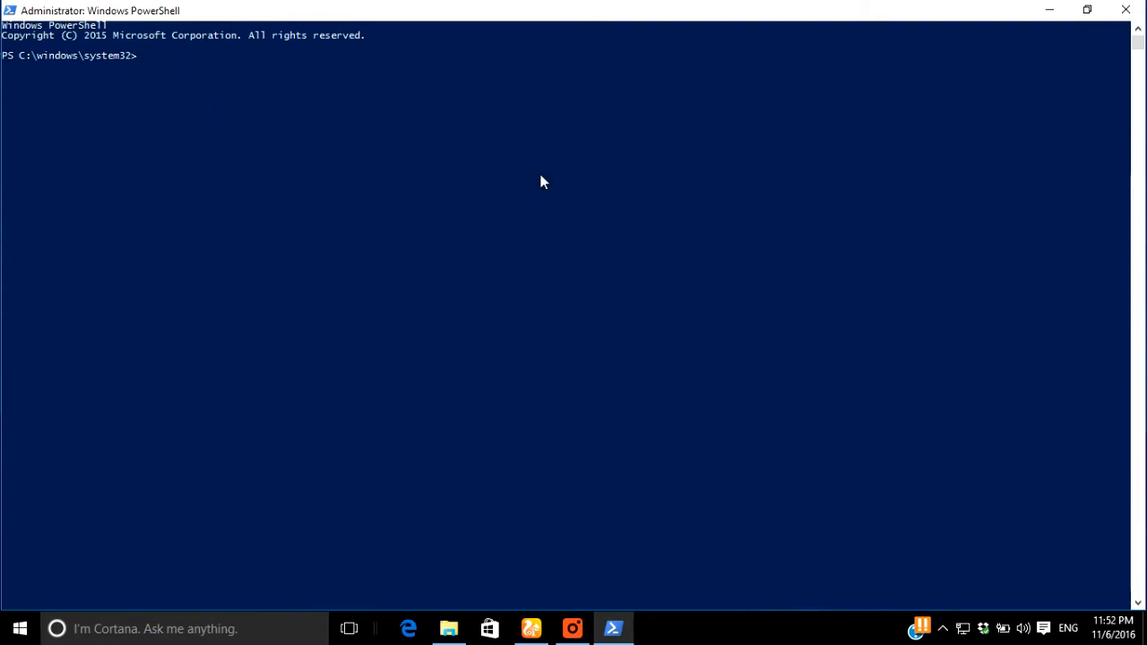
pyautogui.write('pyth')
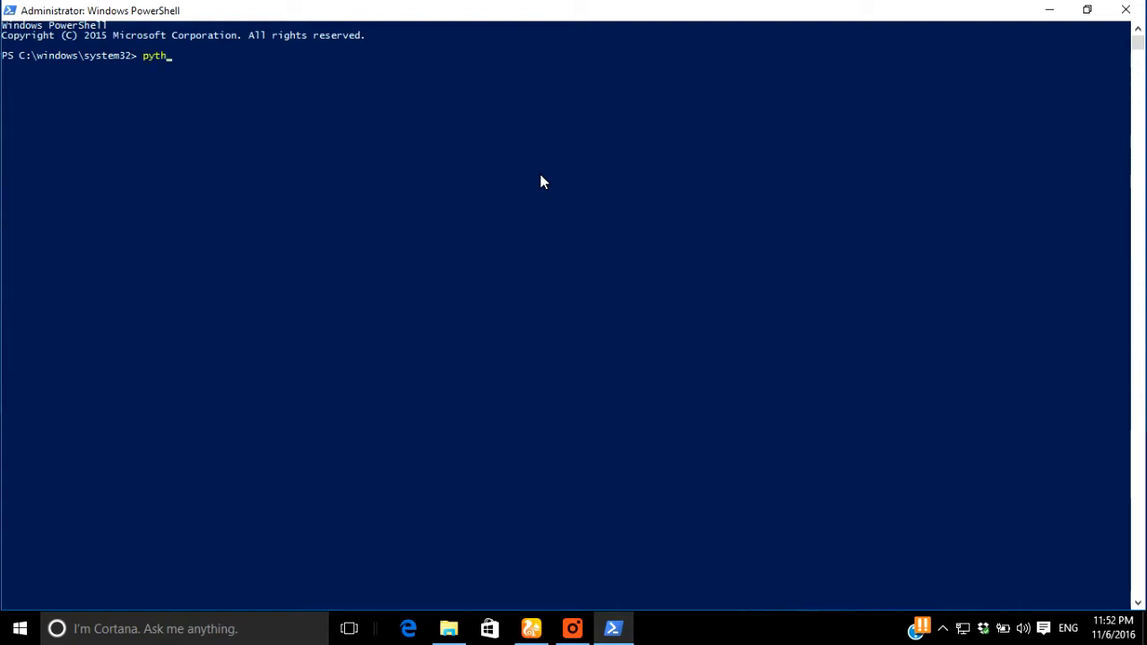
pyautogui.write('on')
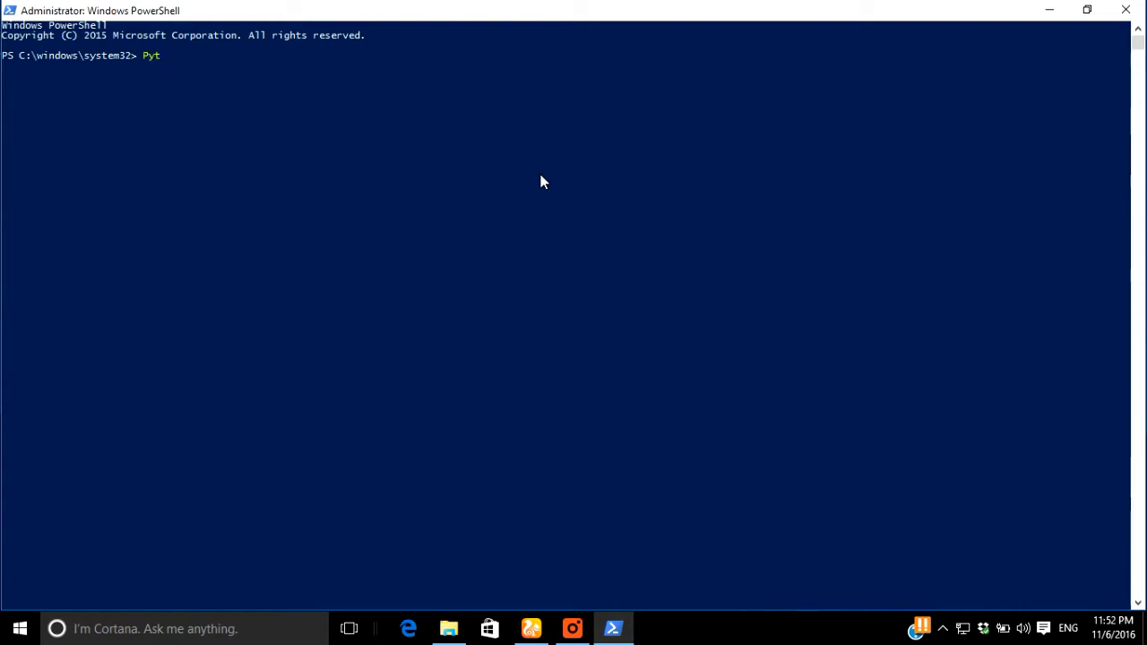
pyautogui.write('hon --version')
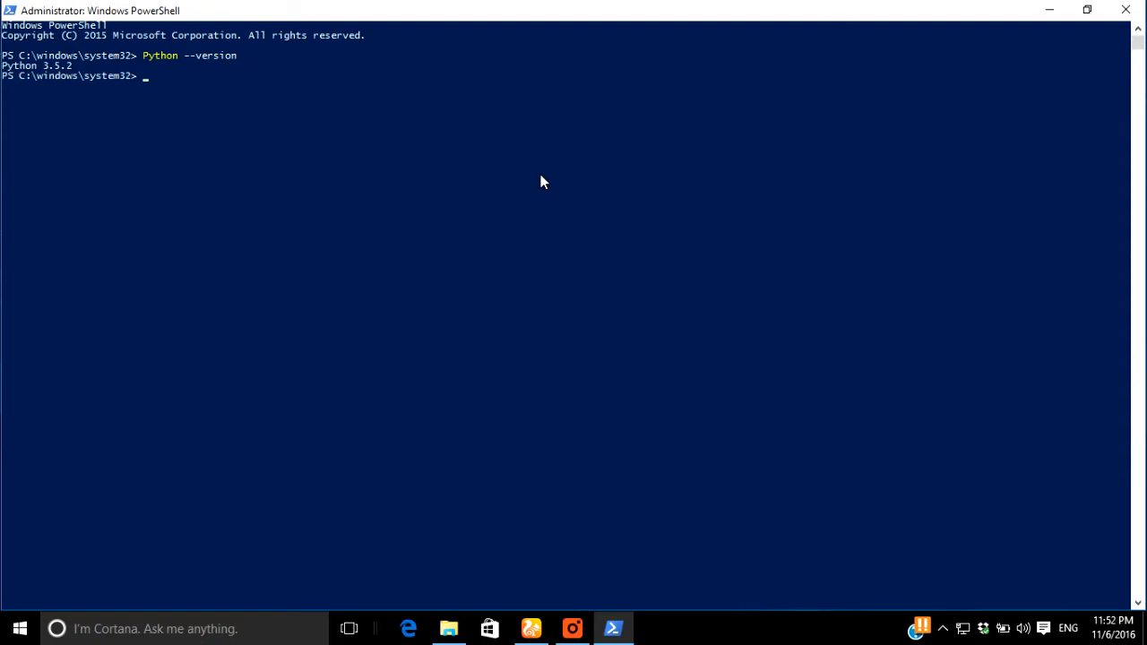
pyautogui.moveTo(559, 214)
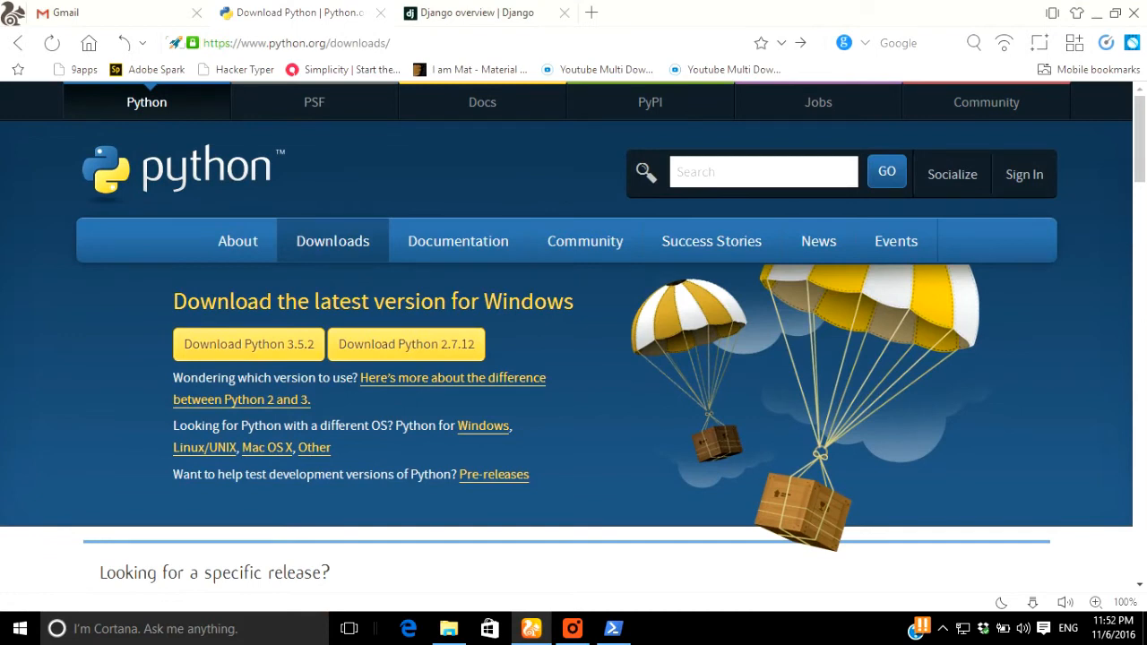
pyautogui.moveTo(264, 322)
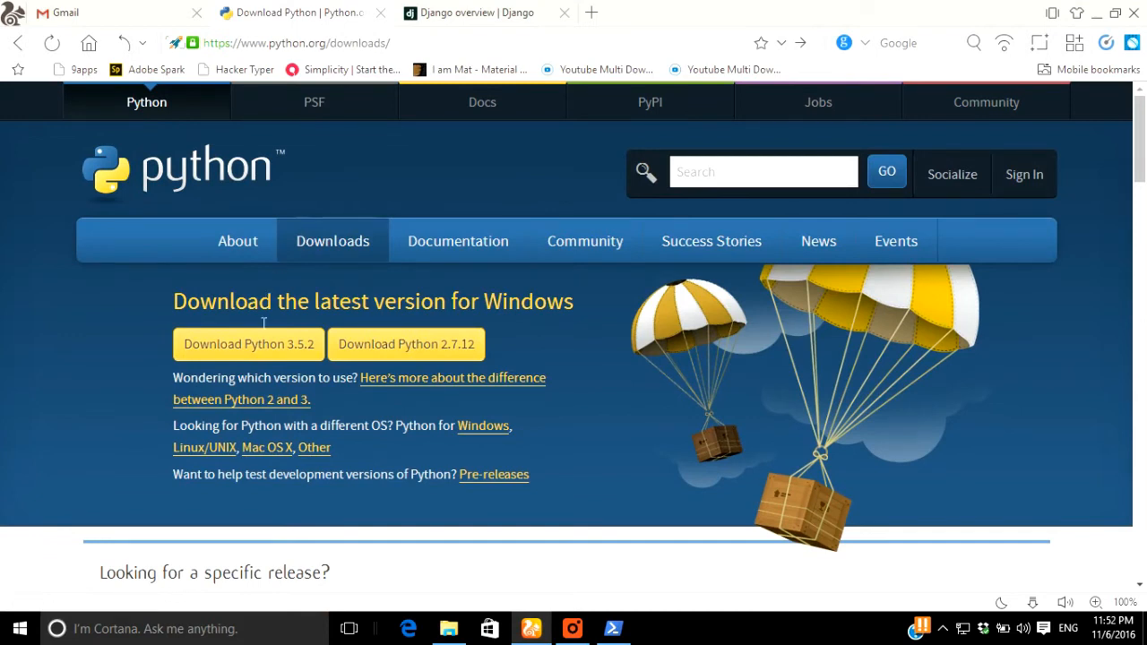
pyautogui.moveTo(448, 316)
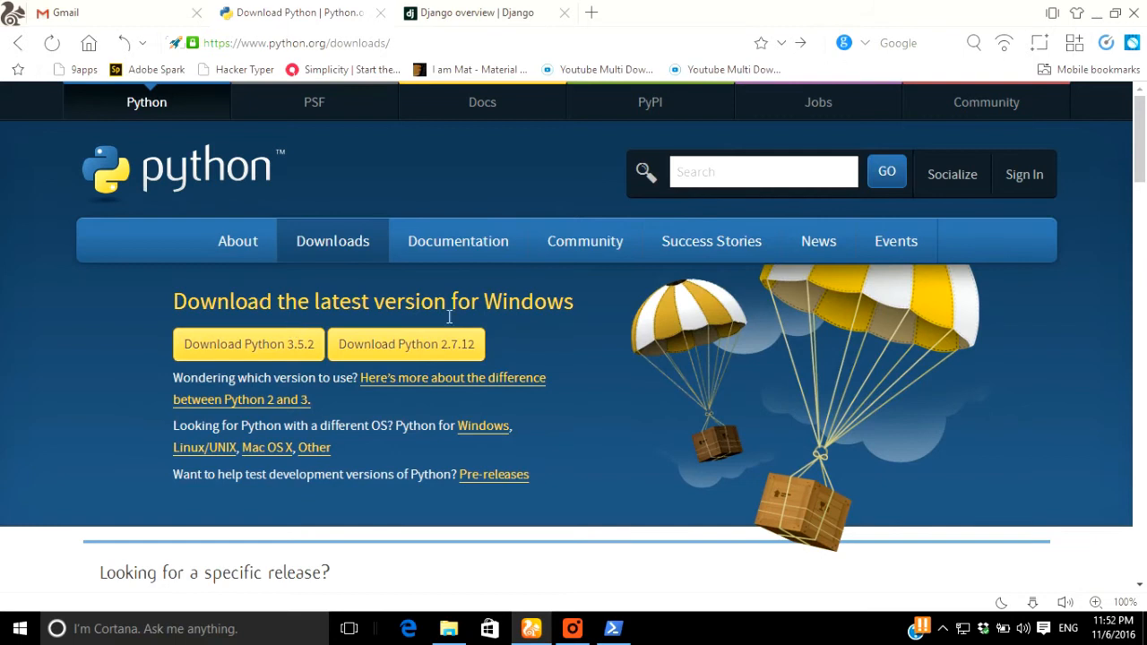
pyautogui.moveTo(466, 316)
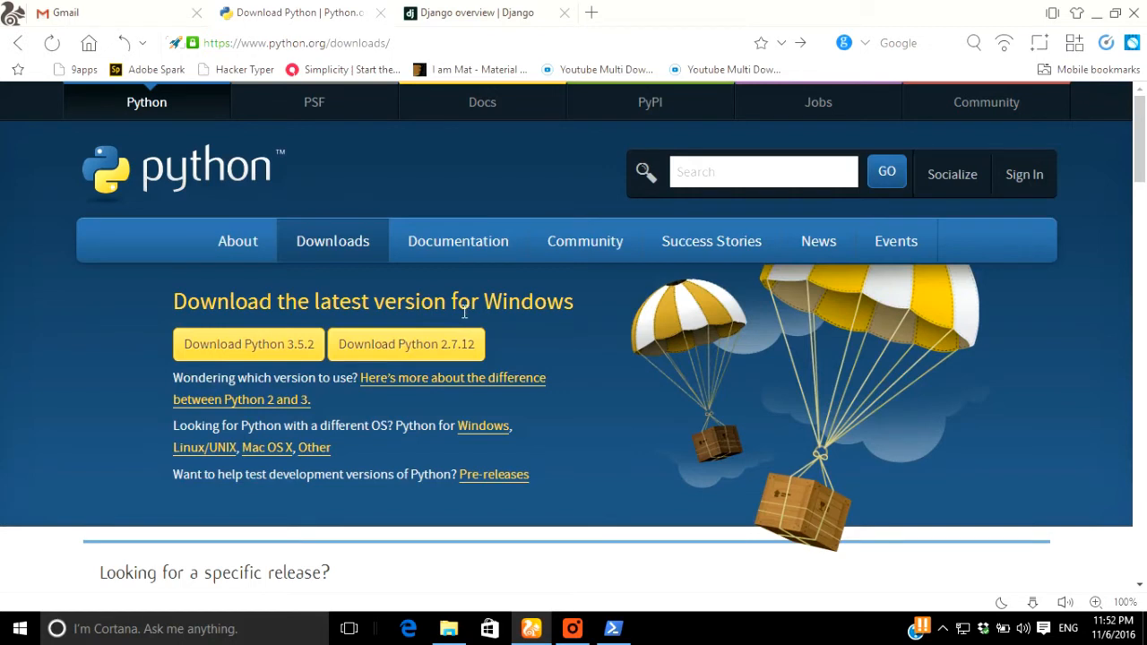
pyautogui.moveTo(249, 344)
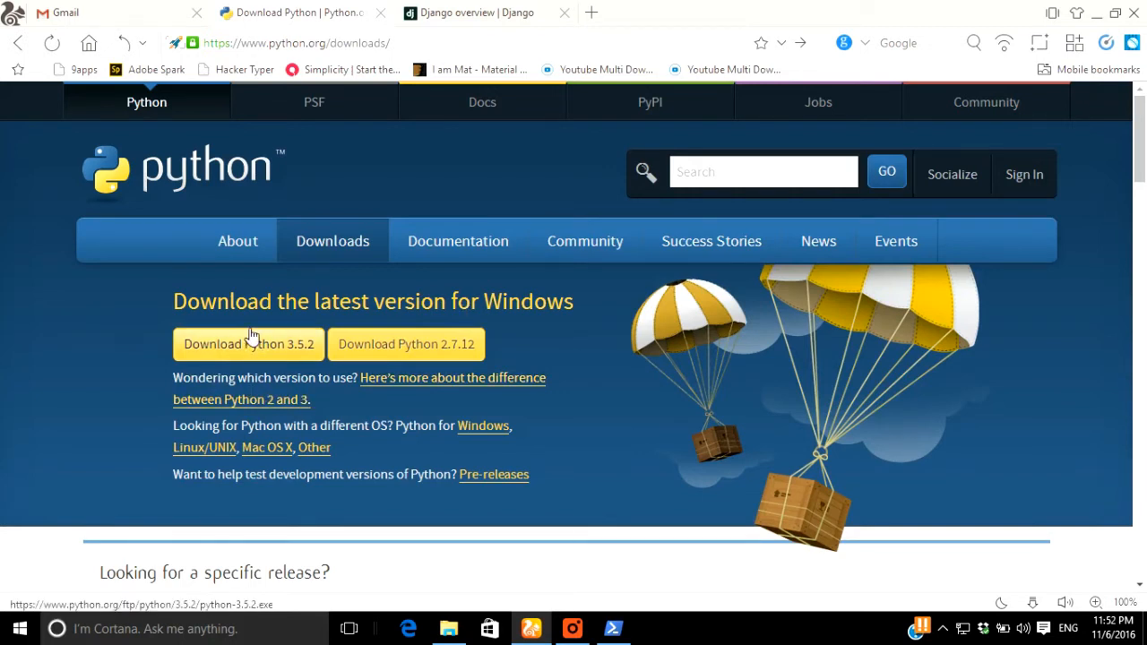
pyautogui.moveTo(260, 349)
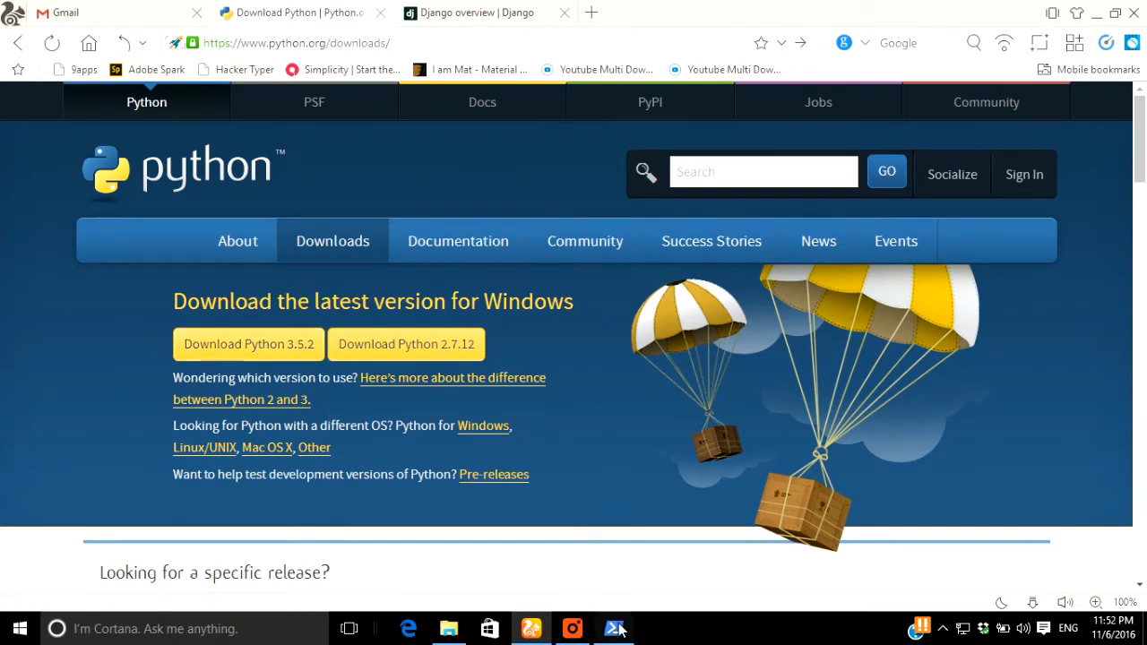
# Return to the PowerShell window after reviewing python.org's downloads page.
pyautogui.click(613, 627)
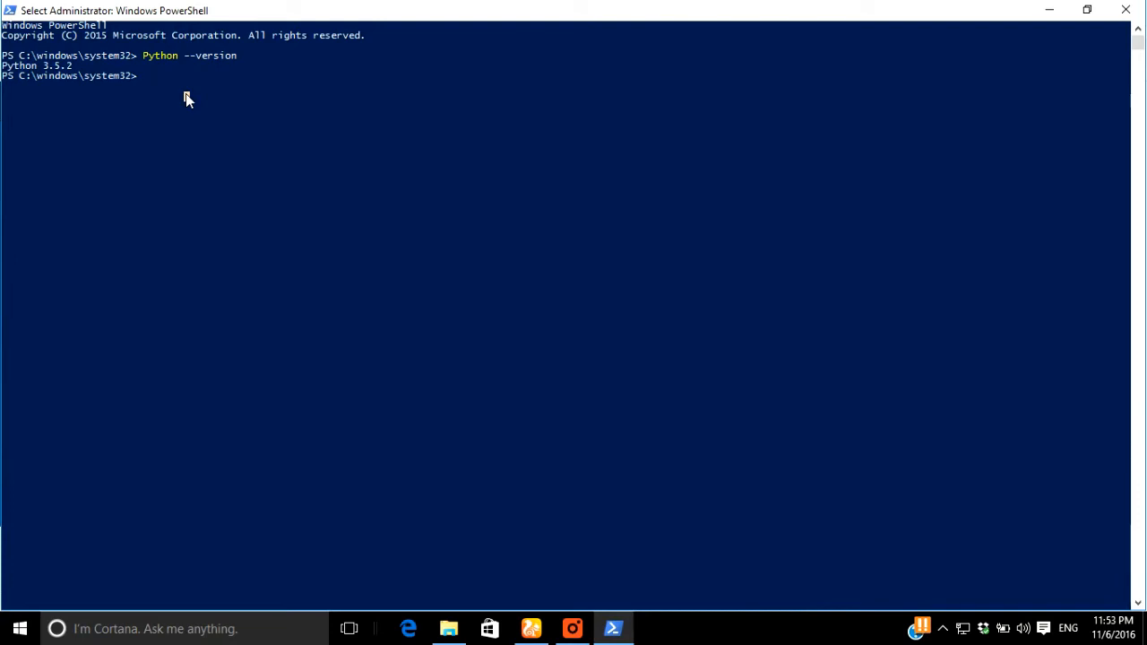
# Run 'easy_install --version', reporting setuptools 20.10.1.
pyautogui.write('easy')
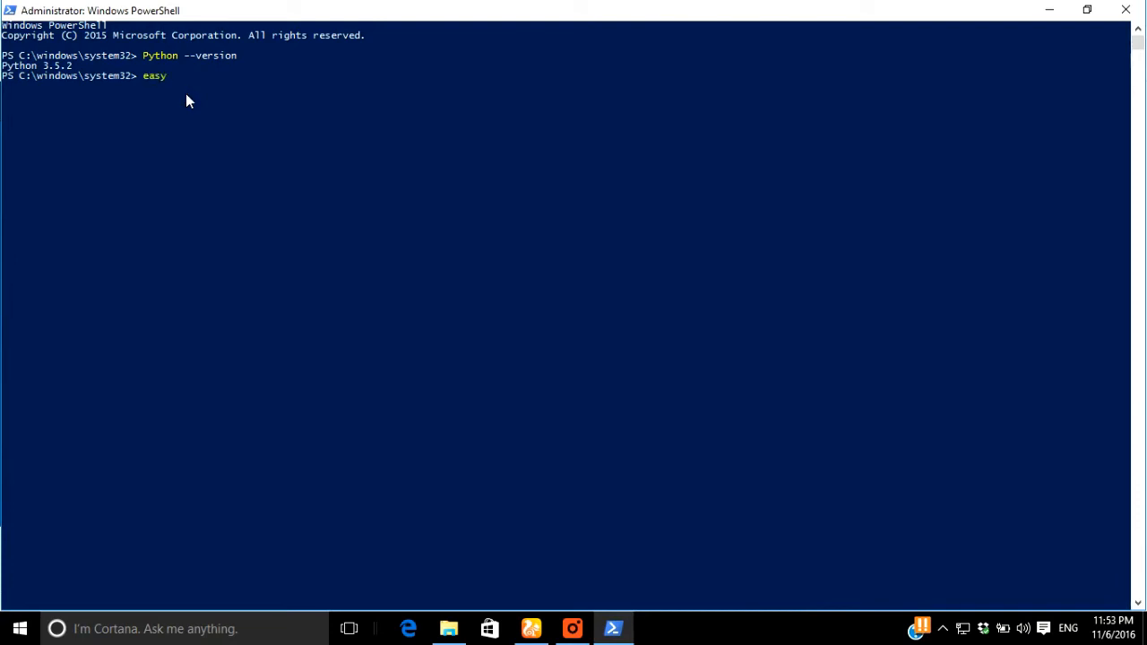
pyautogui.write('_install')
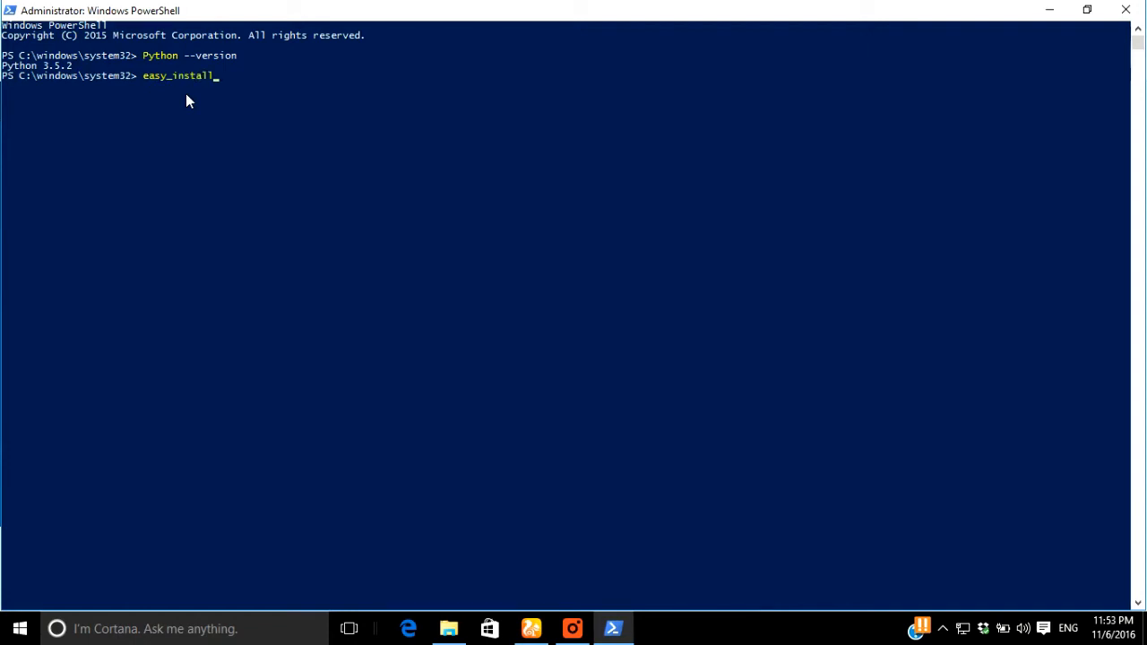
pyautogui.write('--version')
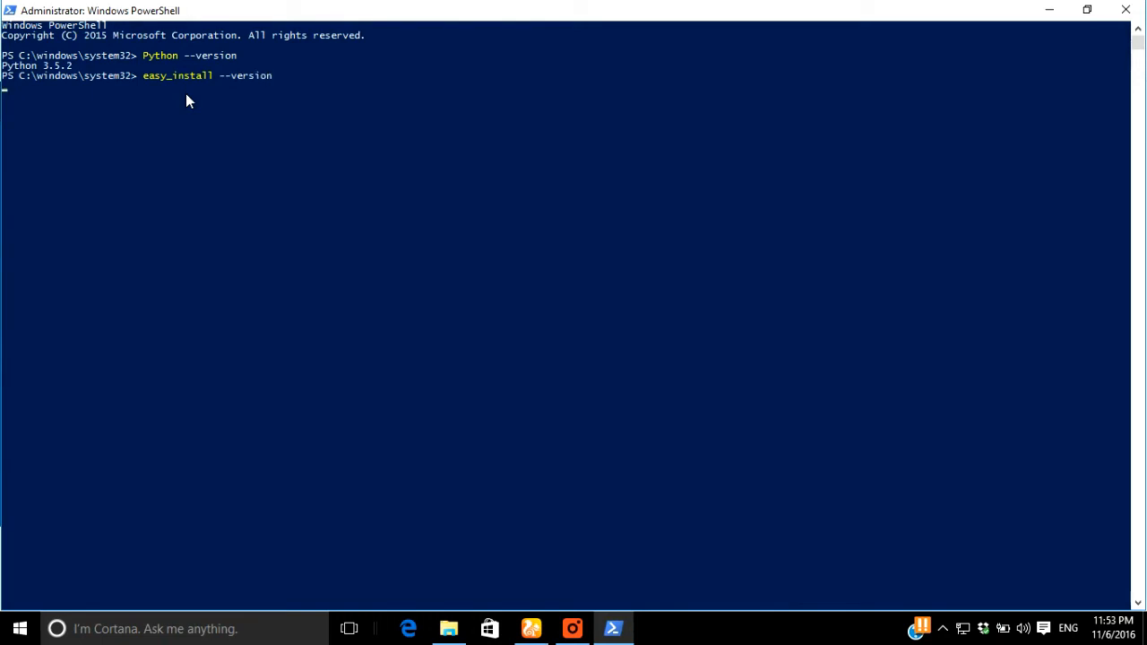
pyautogui.press('Return')
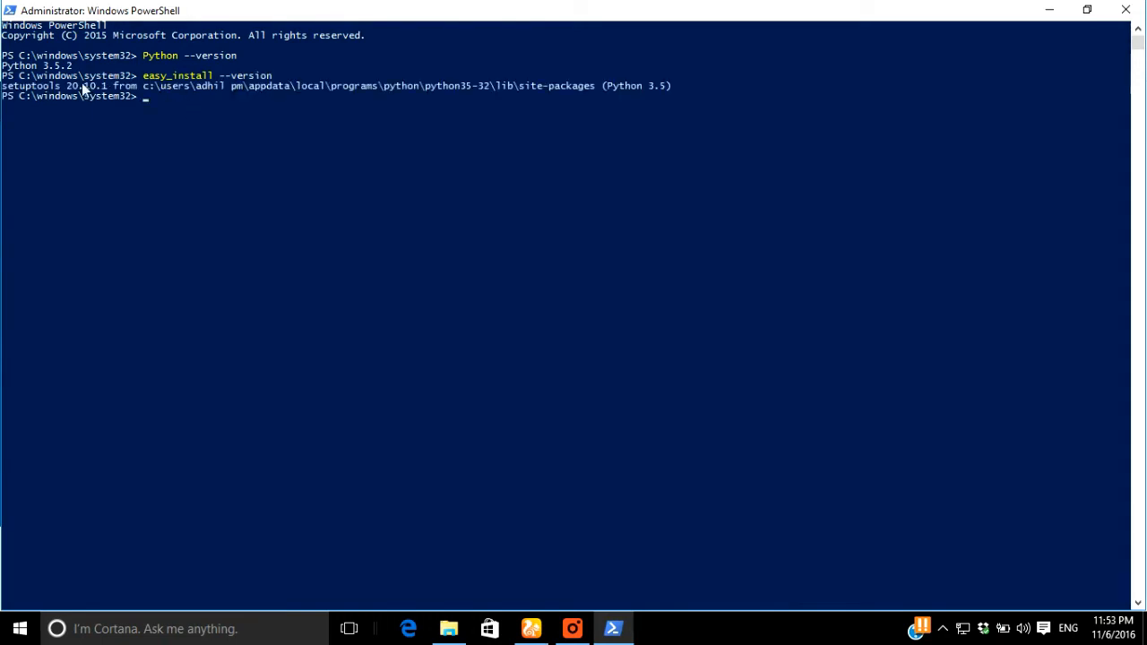
pyautogui.moveTo(170, 104)
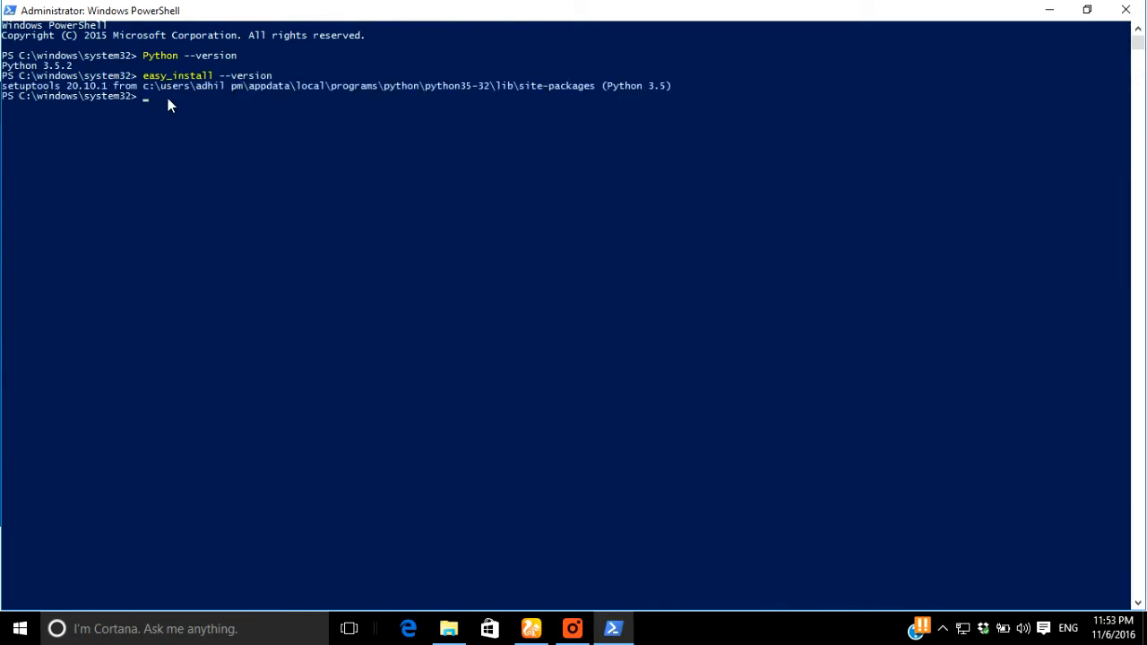
pyautogui.moveTo(421, 354)
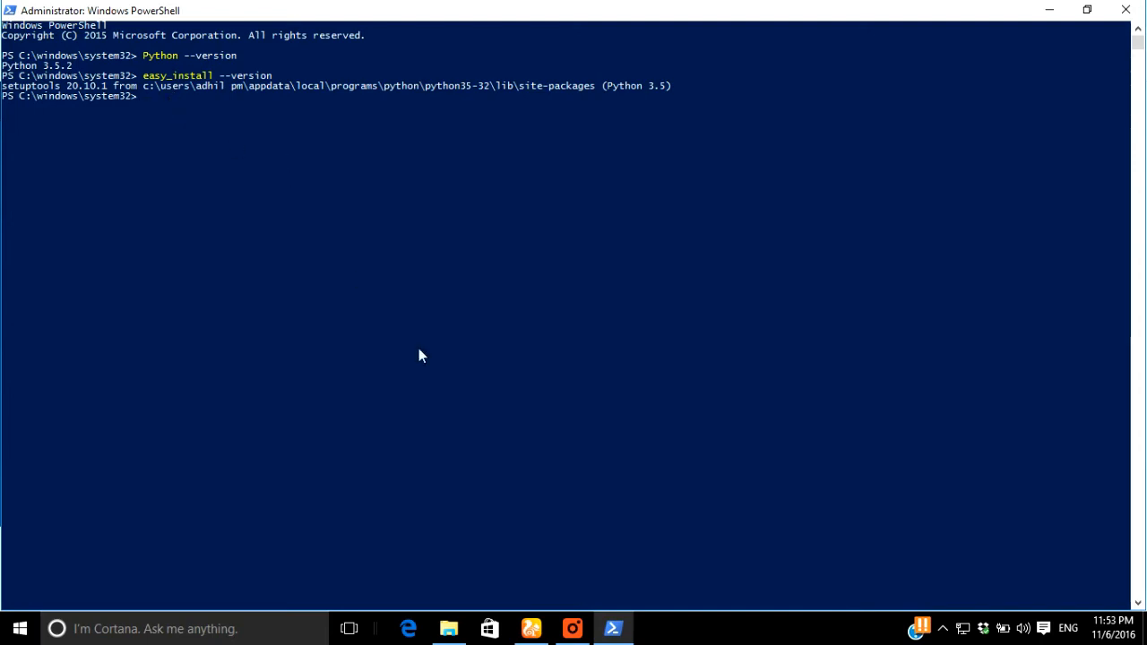
pyautogui.moveTo(692, 527)
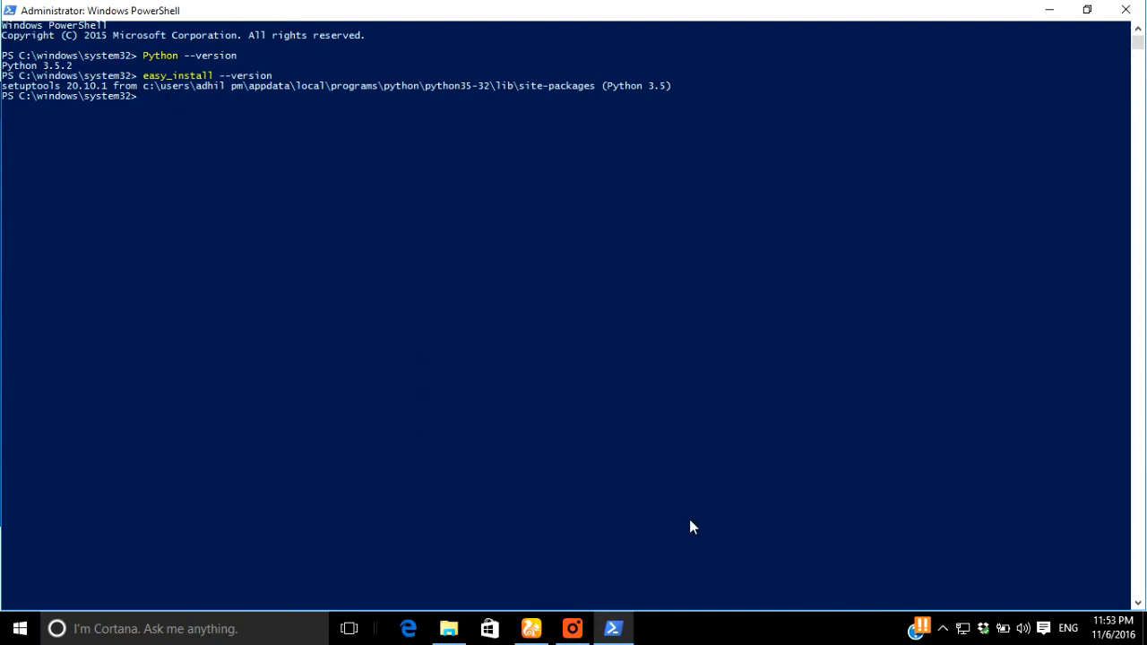
pyautogui.moveTo(278, 261)
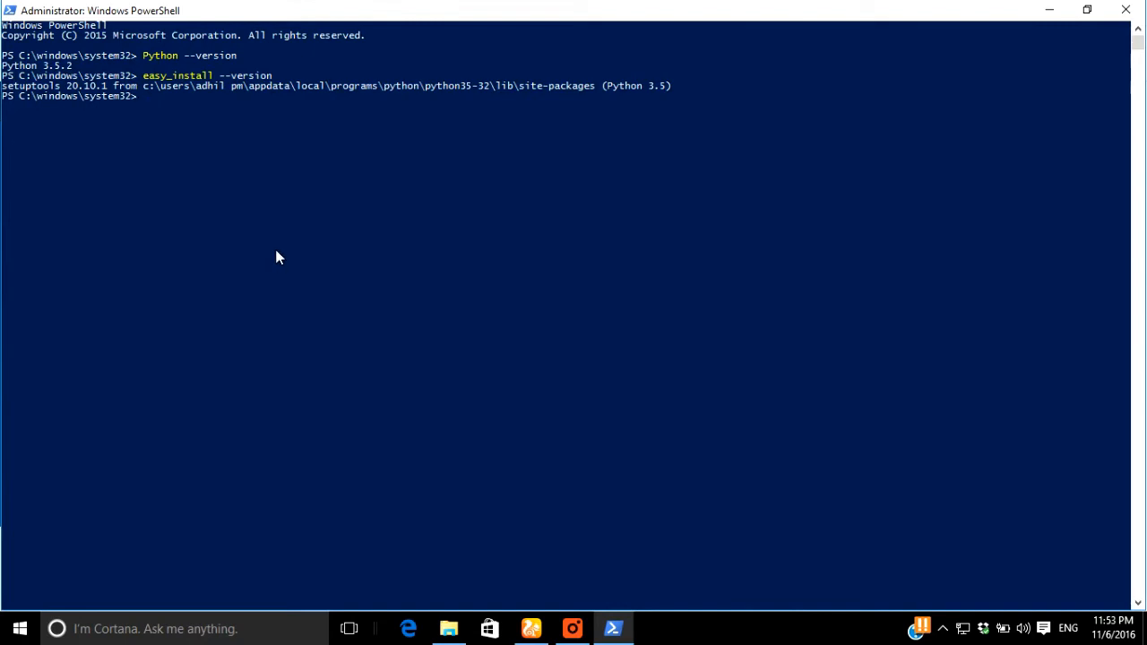
pyautogui.moveTo(188, 168)
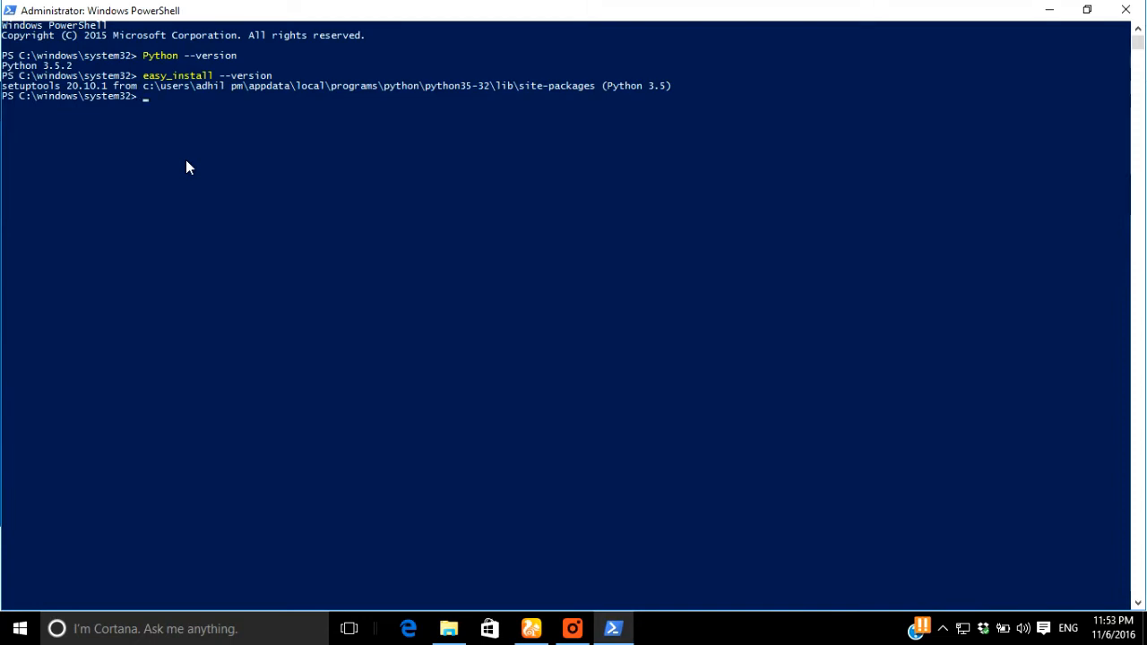
# Run 'easy_install django==1.10' to download and install Django 1.10 from PyPI.
pyautogui.write('easy_')
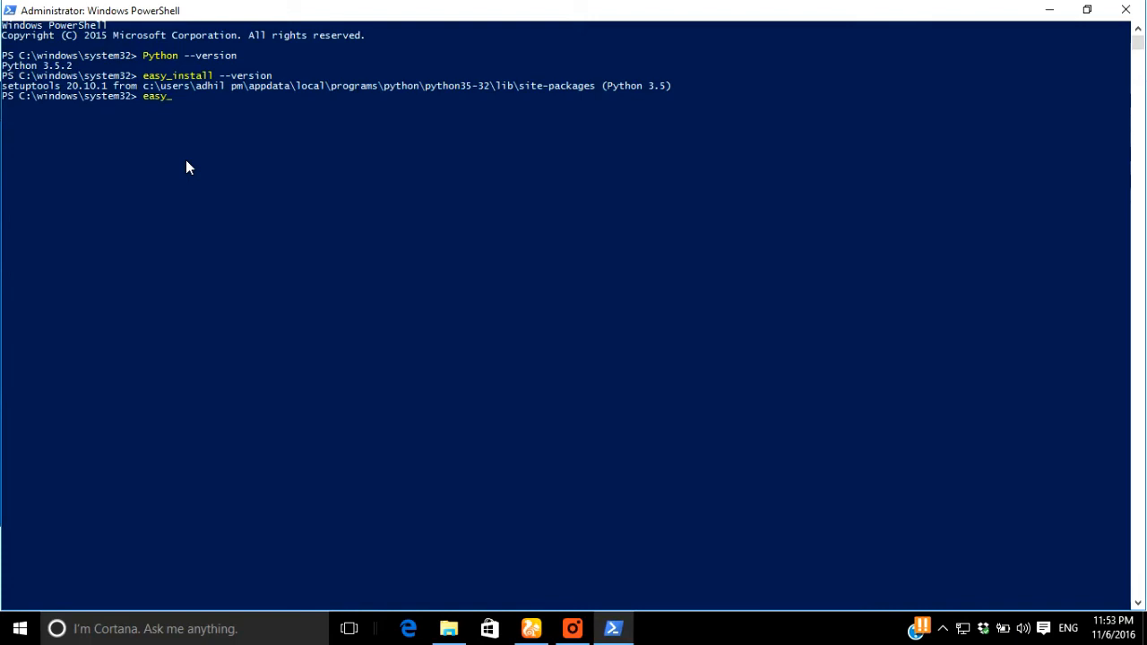
pyautogui.write('install dj')
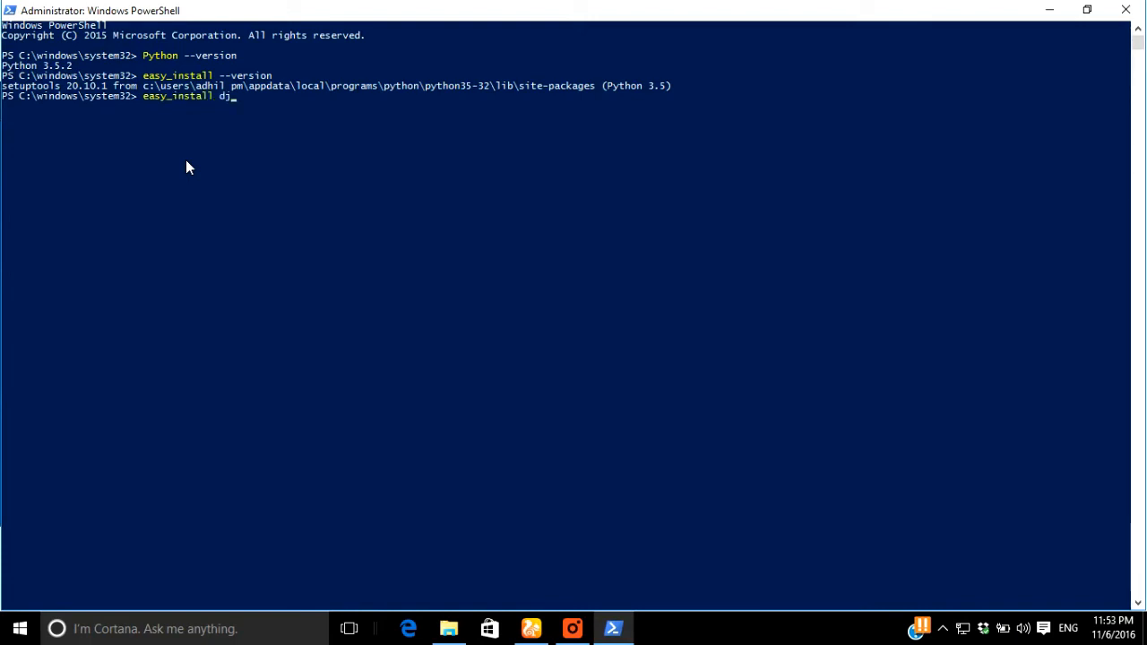
pyautogui.write('ango==')
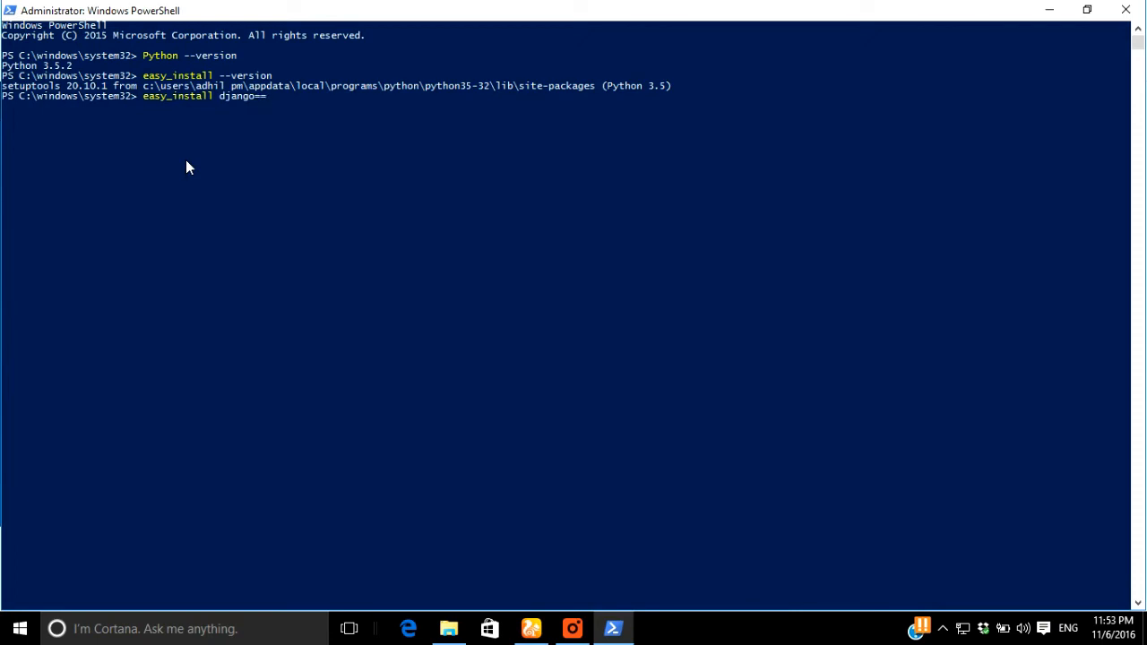
pyautogui.write('1.10')
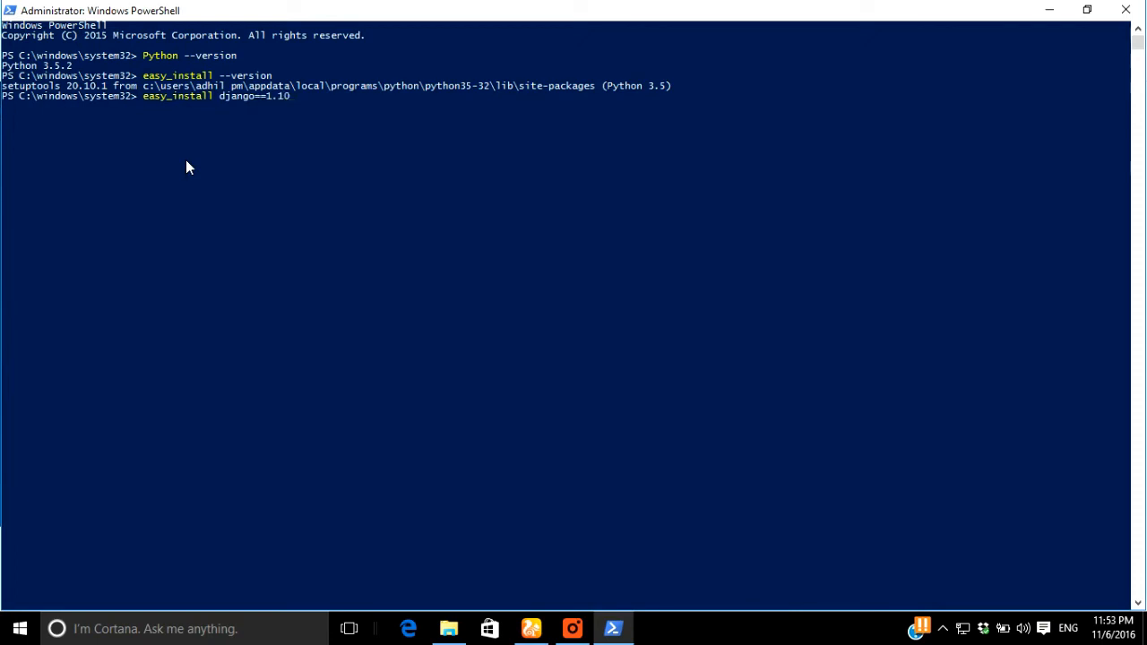
pyautogui.press('Return')
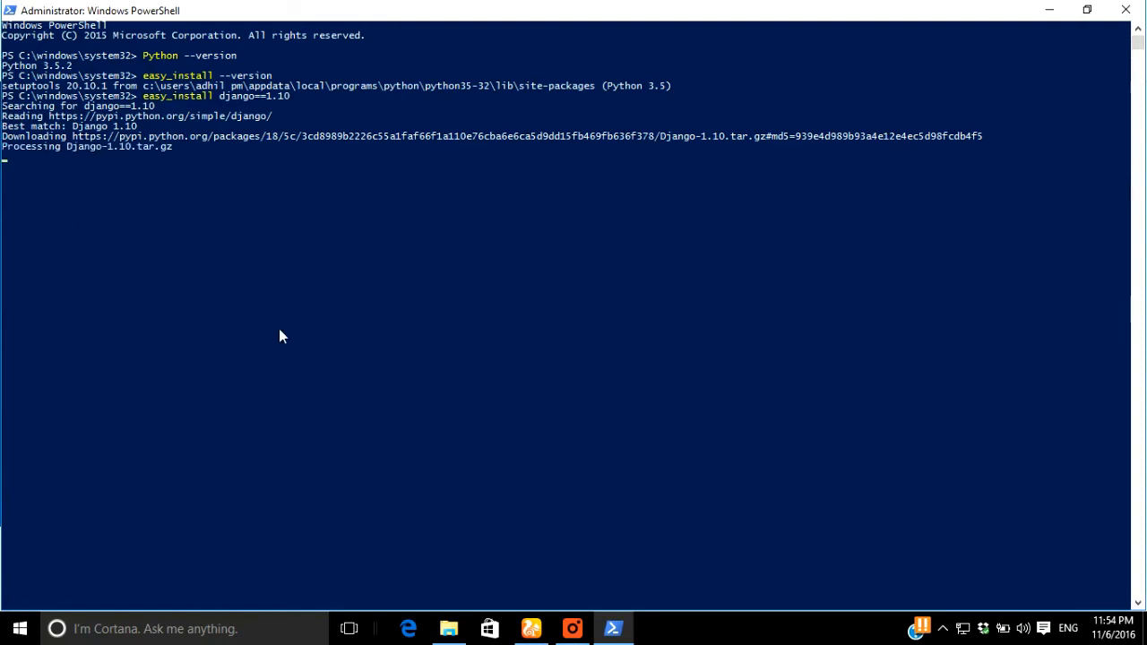
pyautogui.moveTo(565, 439)
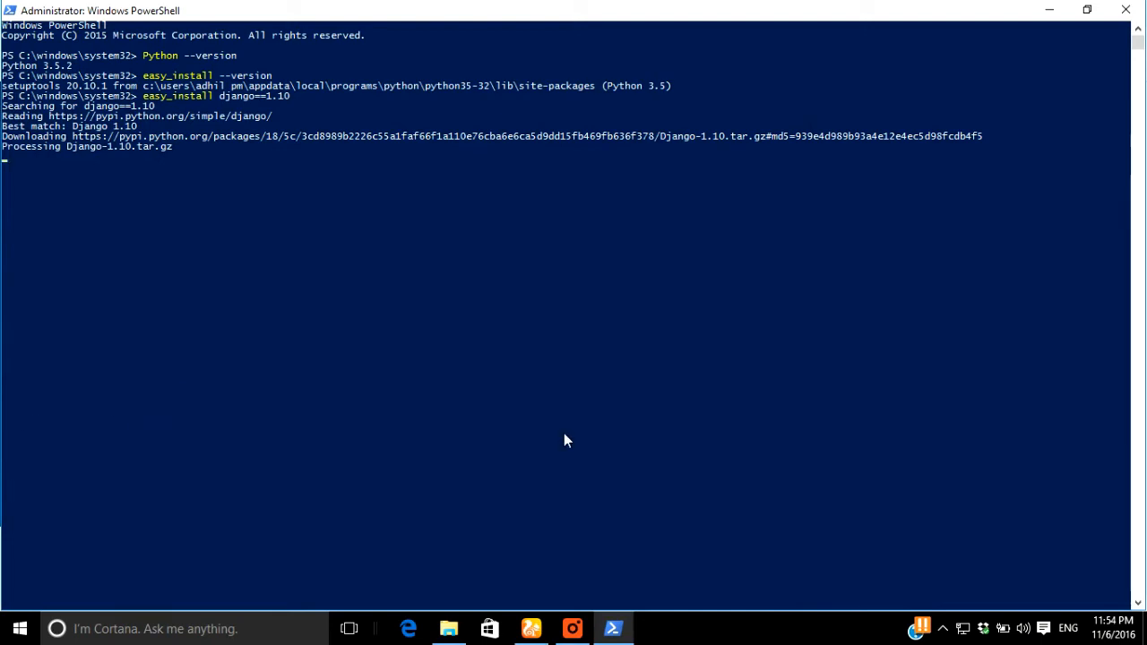
pyautogui.moveTo(577, 446)
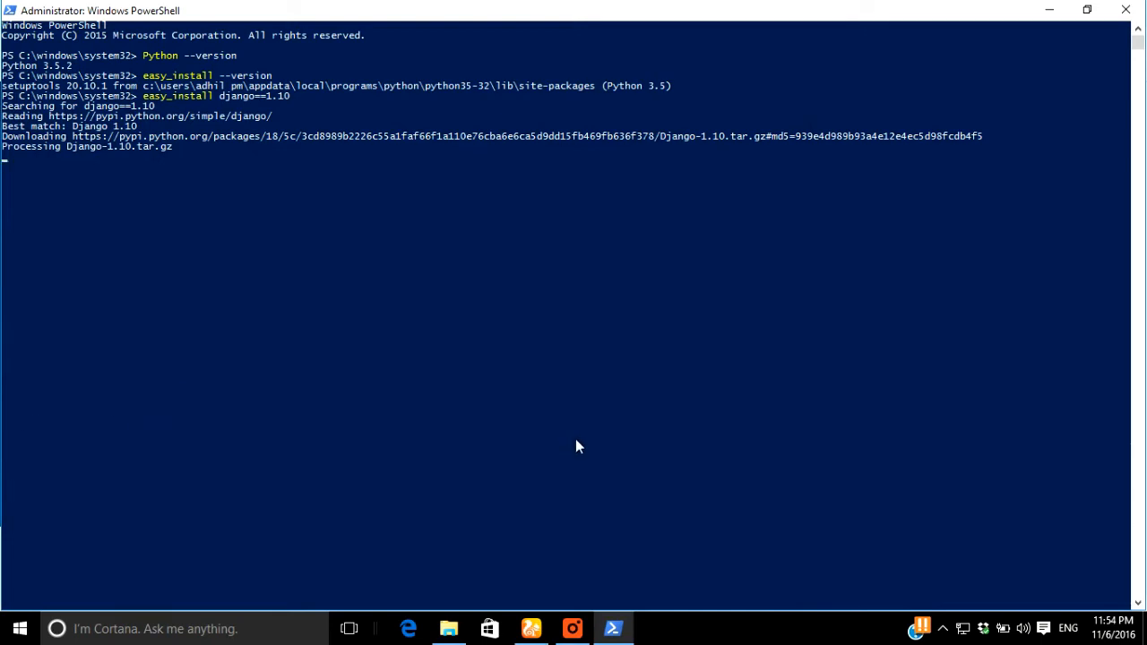
pyautogui.moveTo(582, 453)
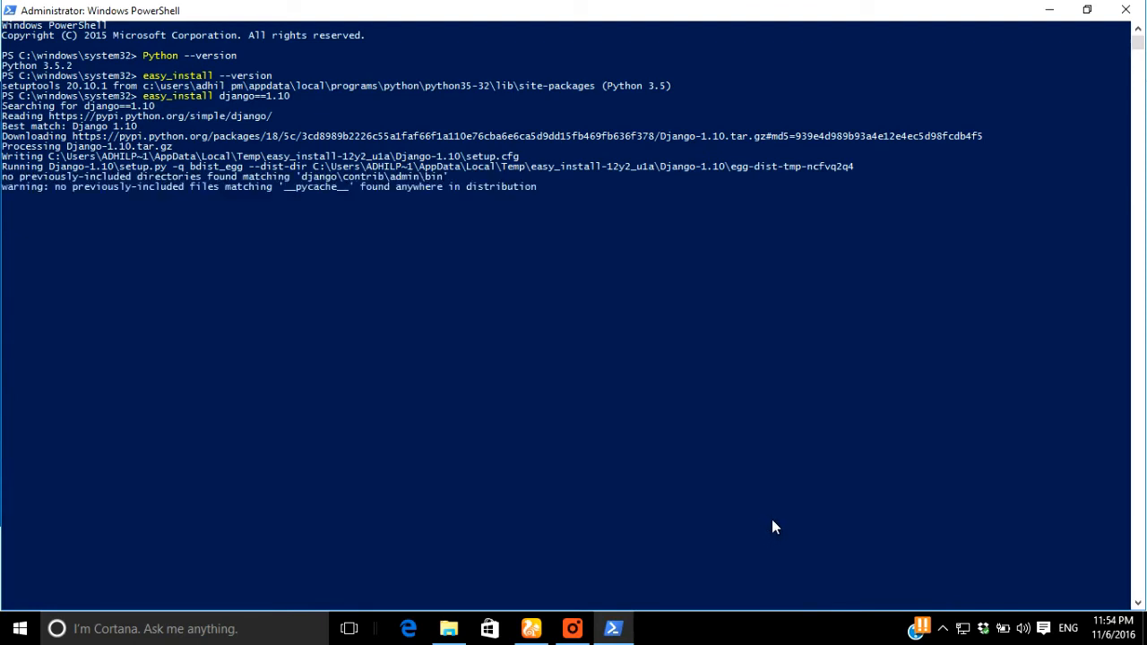
pyautogui.moveTo(1083, 39)
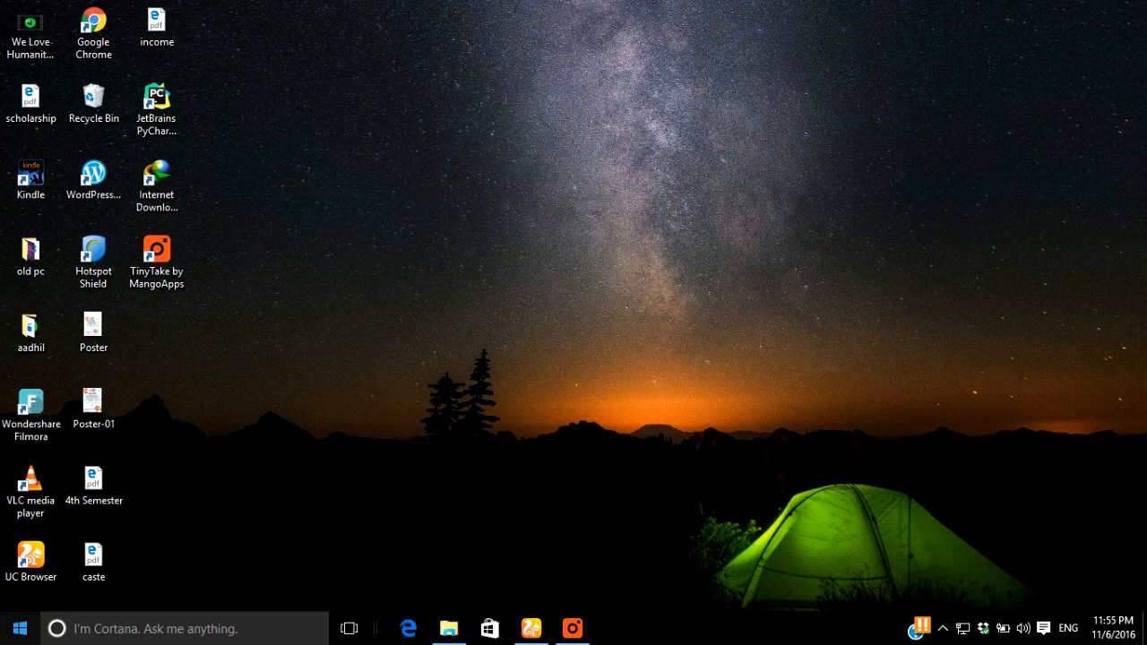
# Launch an administrator Command Prompt from a Start search for 'cmd' and maximize it.
pyautogui.write('cmd')
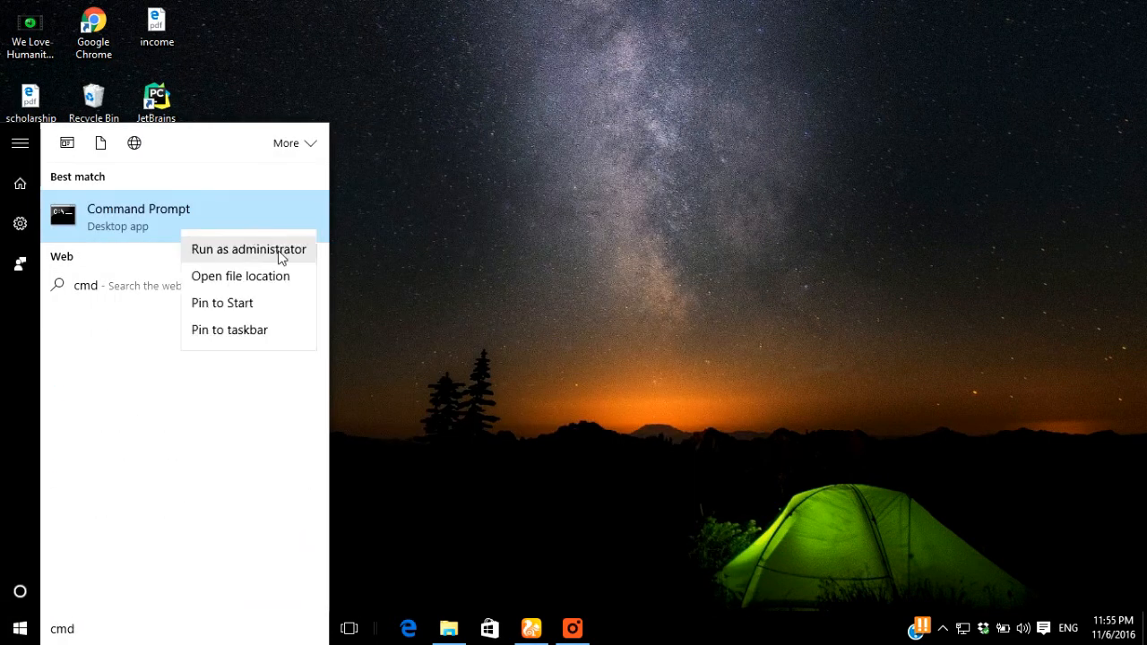
pyautogui.click(248, 250)
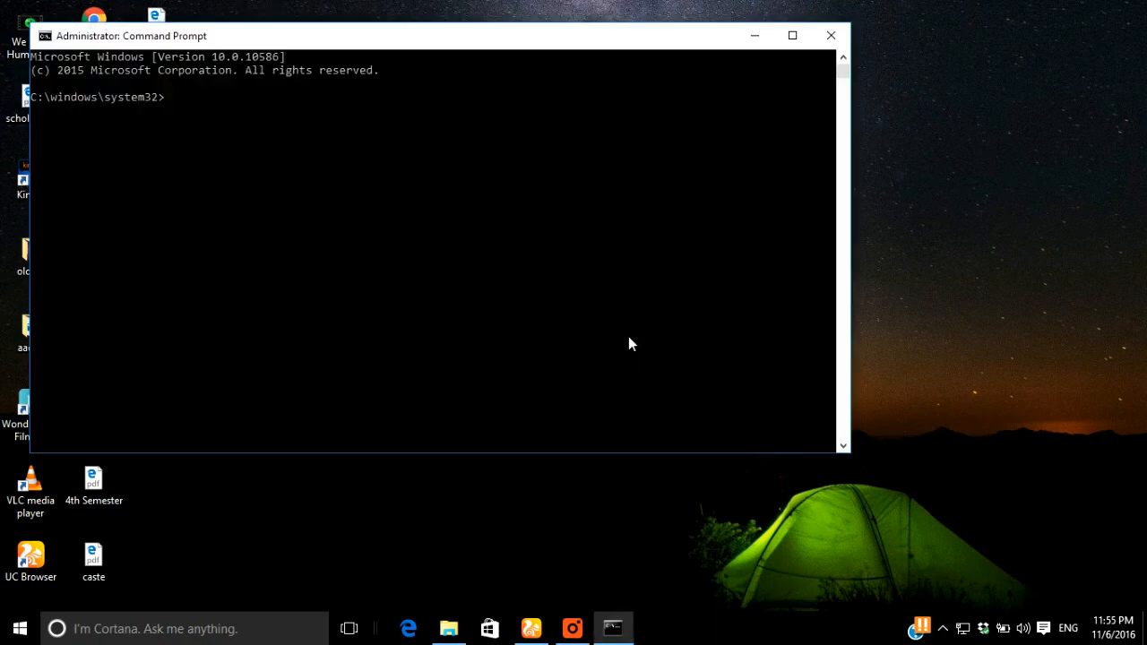
pyautogui.click(792, 36)
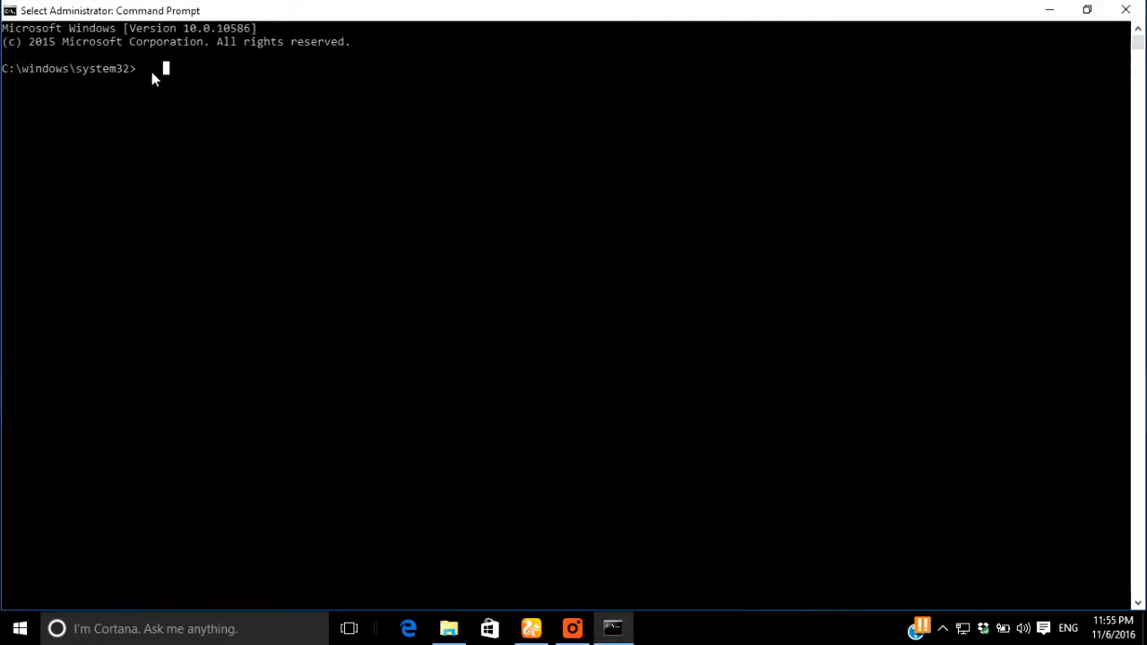
# Run 'pip install django', reporting the requirement already satisfied.
pyautogui.write('pi')
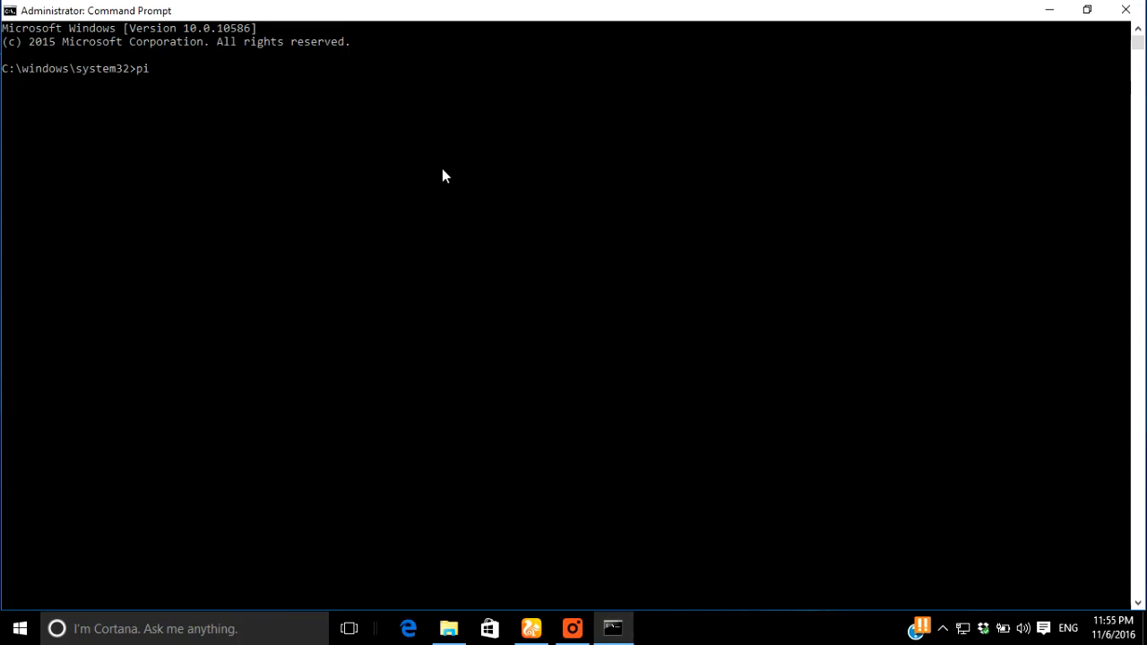
pyautogui.write('p')
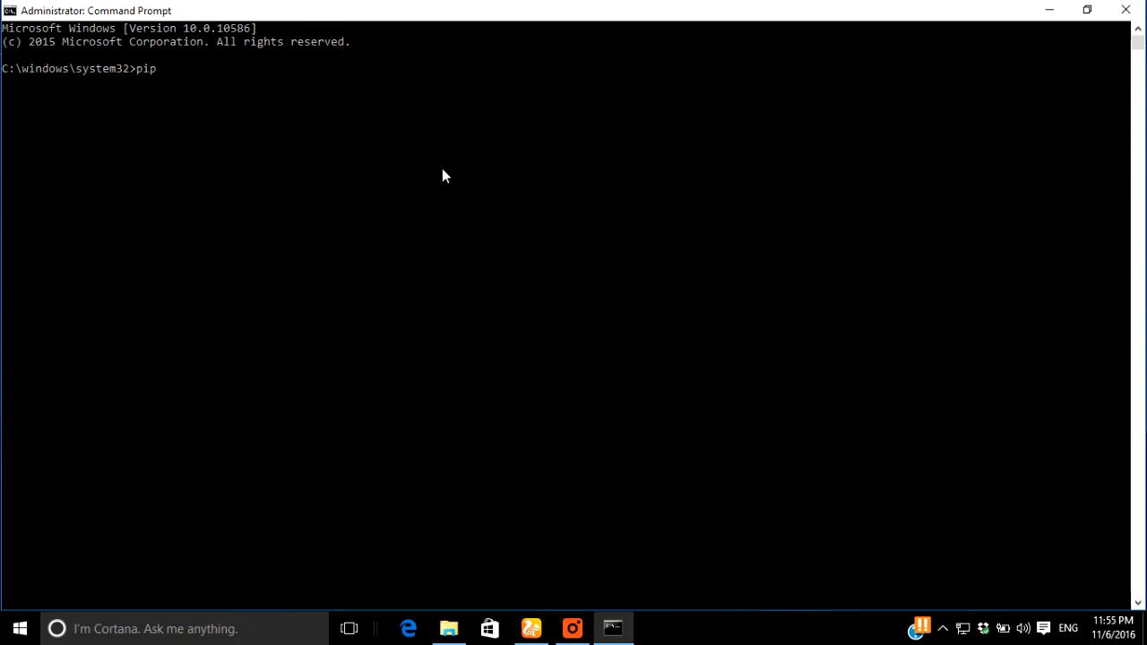
pyautogui.write('instal')
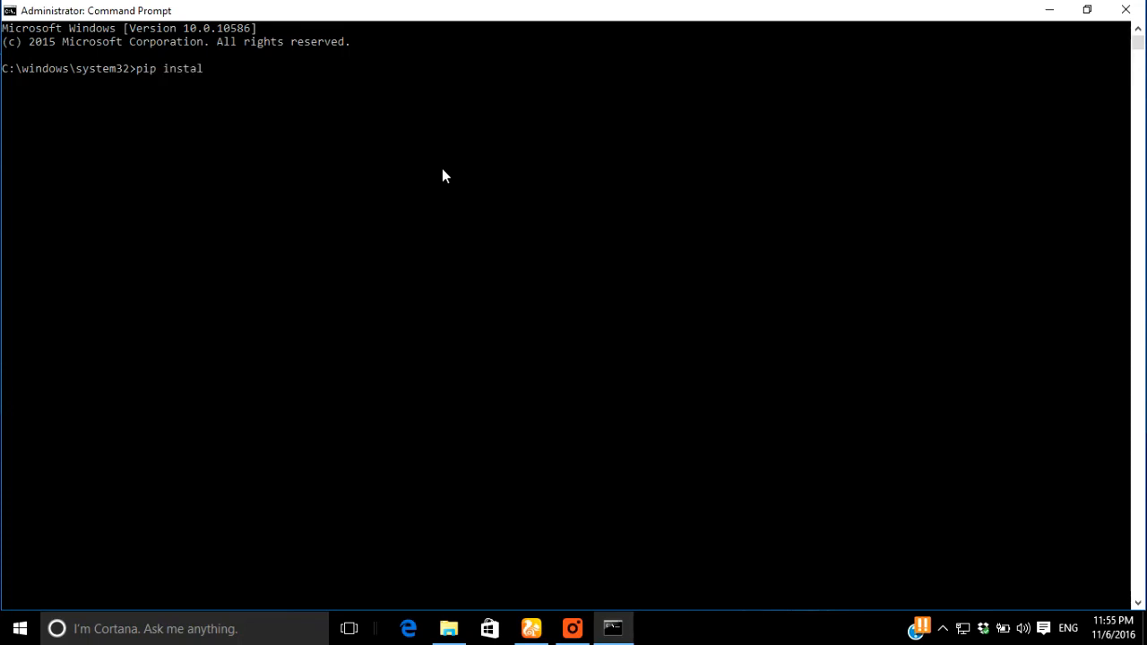
pyautogui.write('l d')
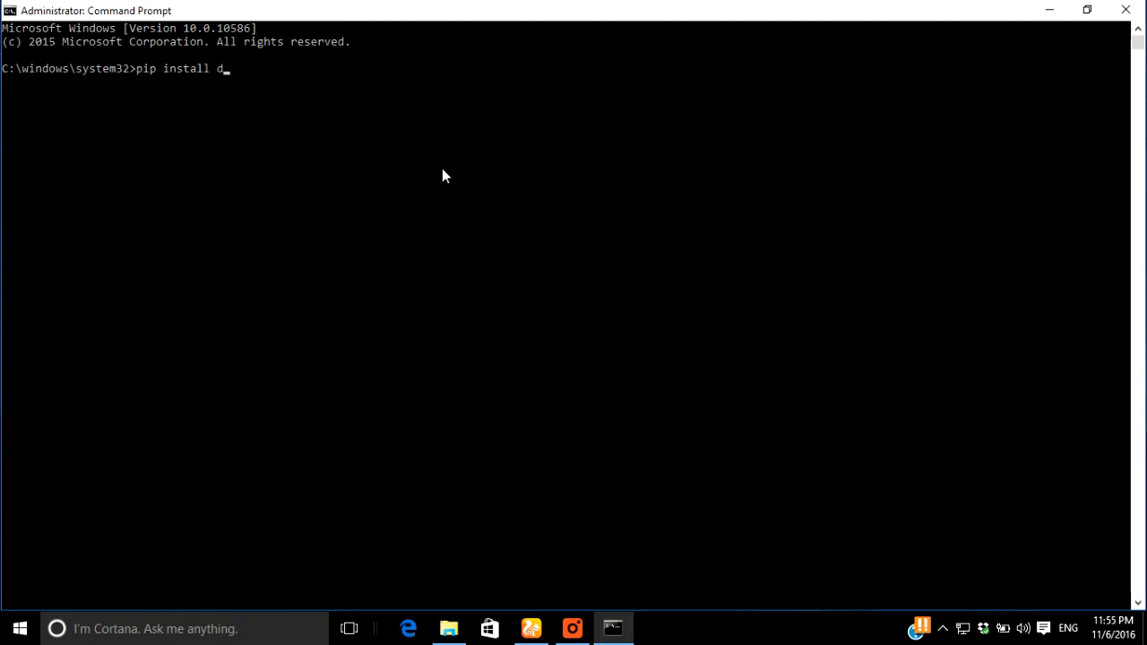
pyautogui.write('ja')
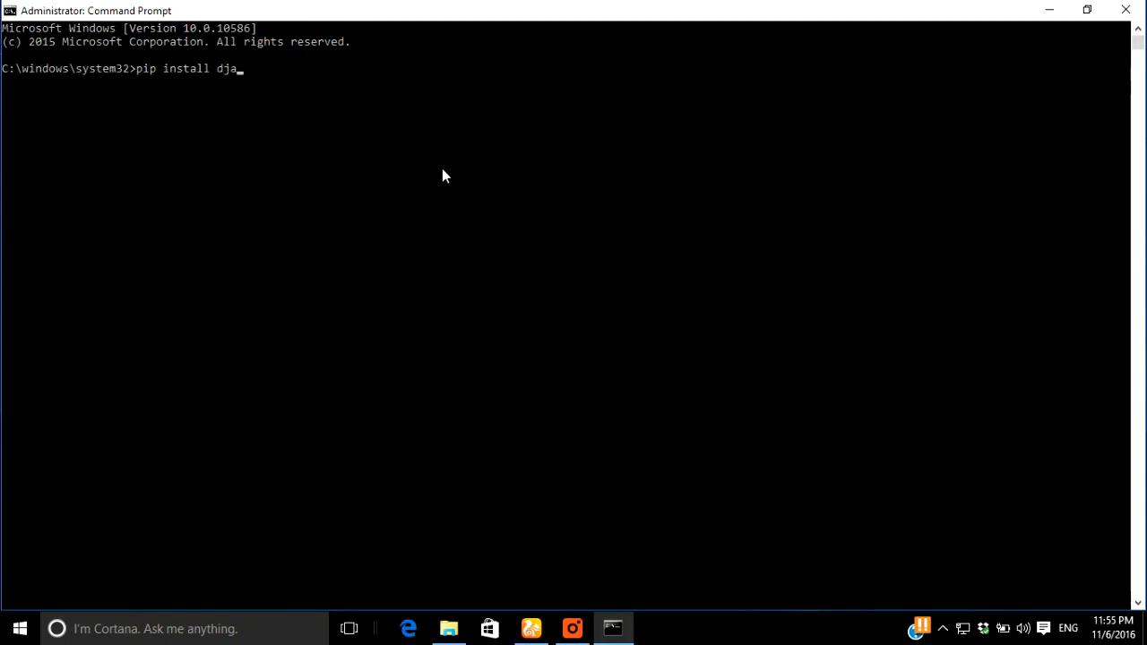
pyautogui.write('ngo')
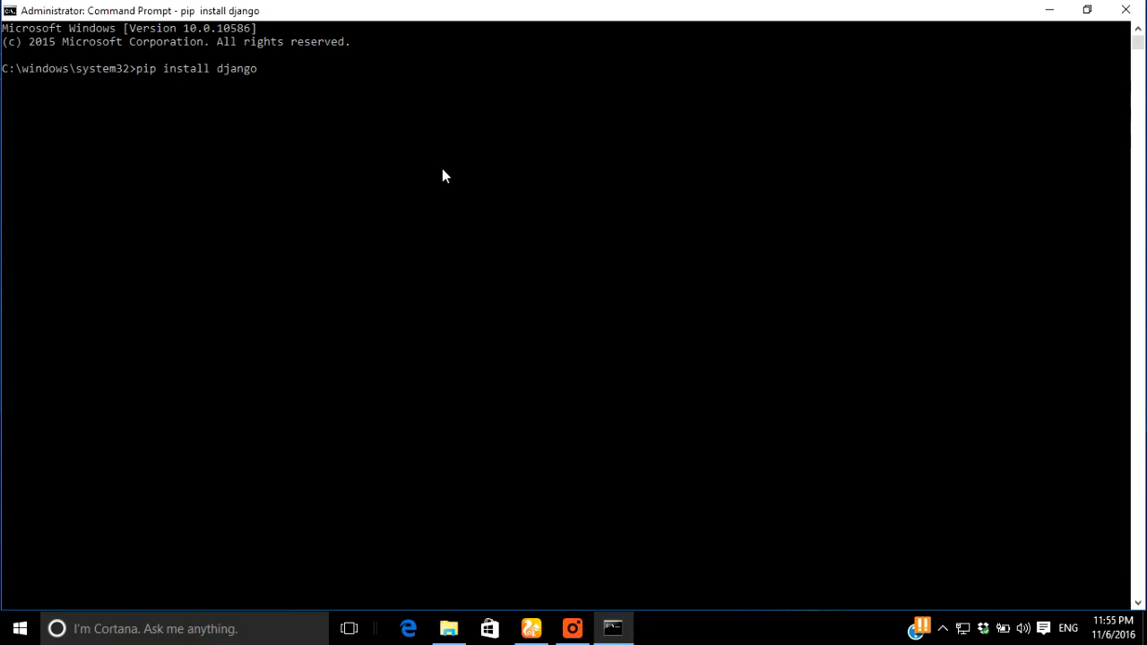
pyautogui.press('Return')
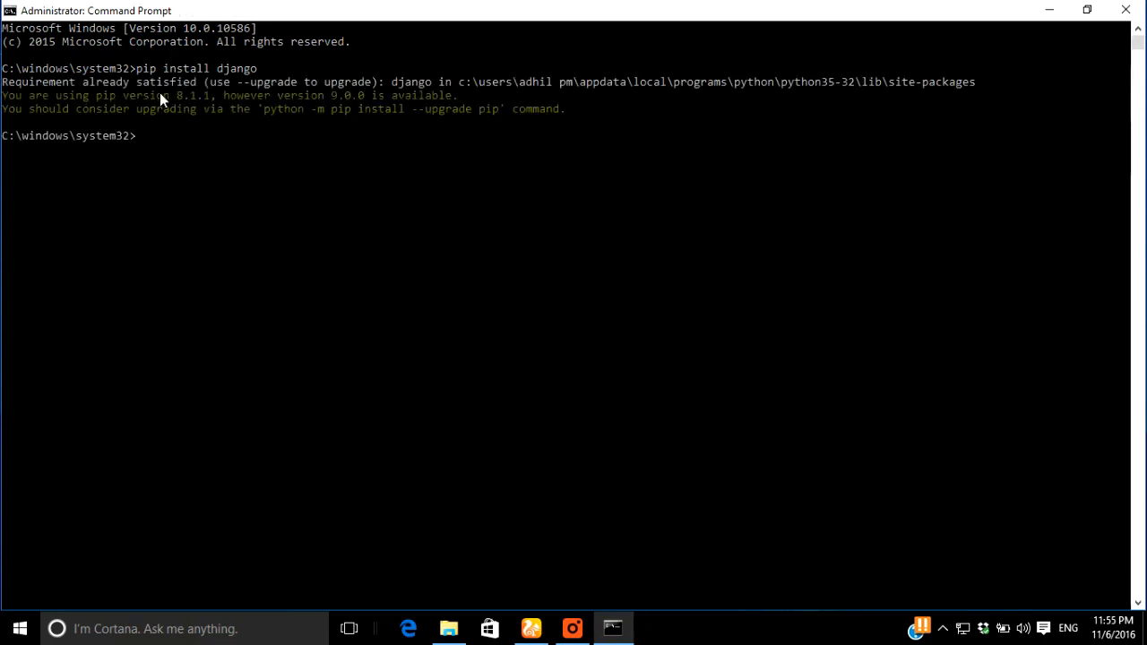
pyautogui.moveTo(314, 111)
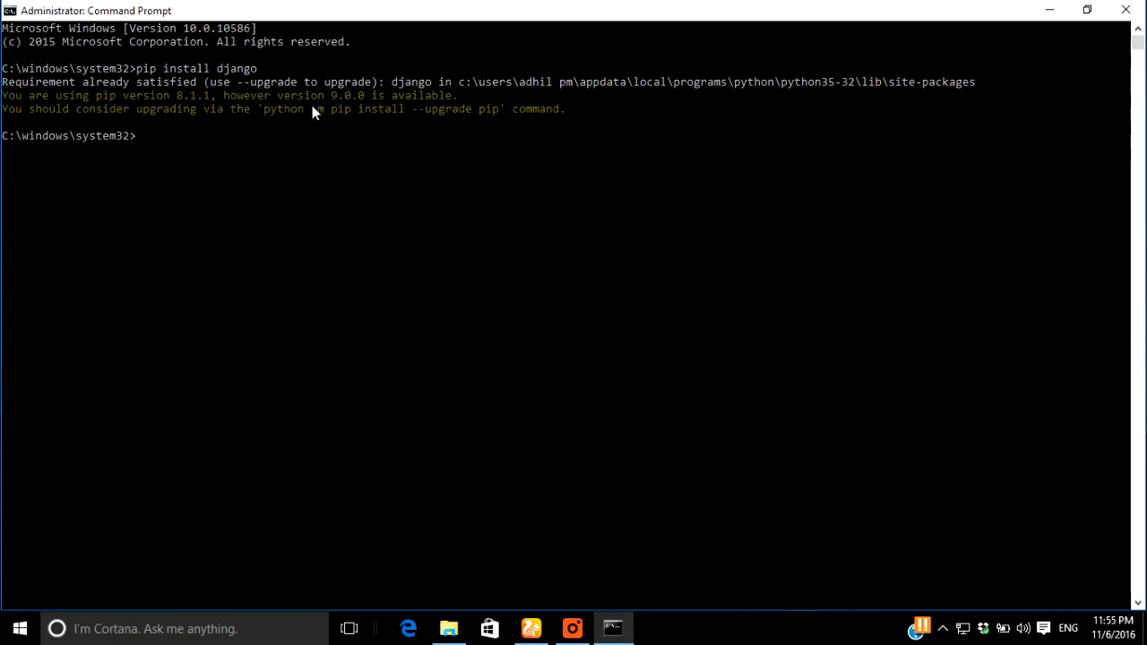
pyautogui.moveTo(224, 126)
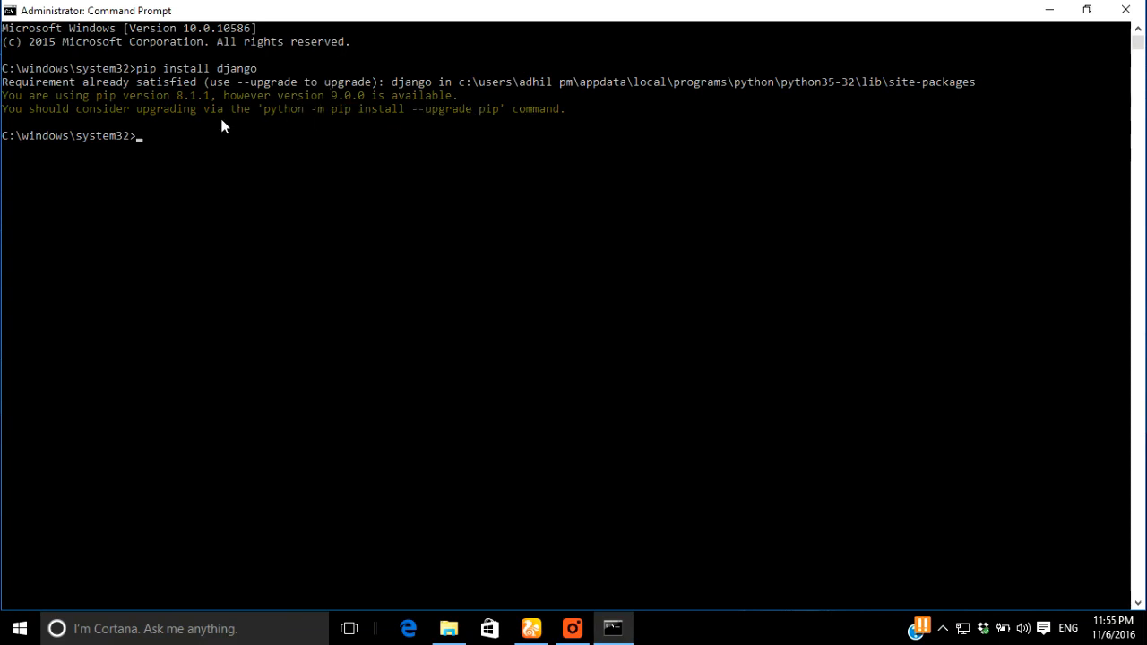
pyautogui.moveTo(224, 108)
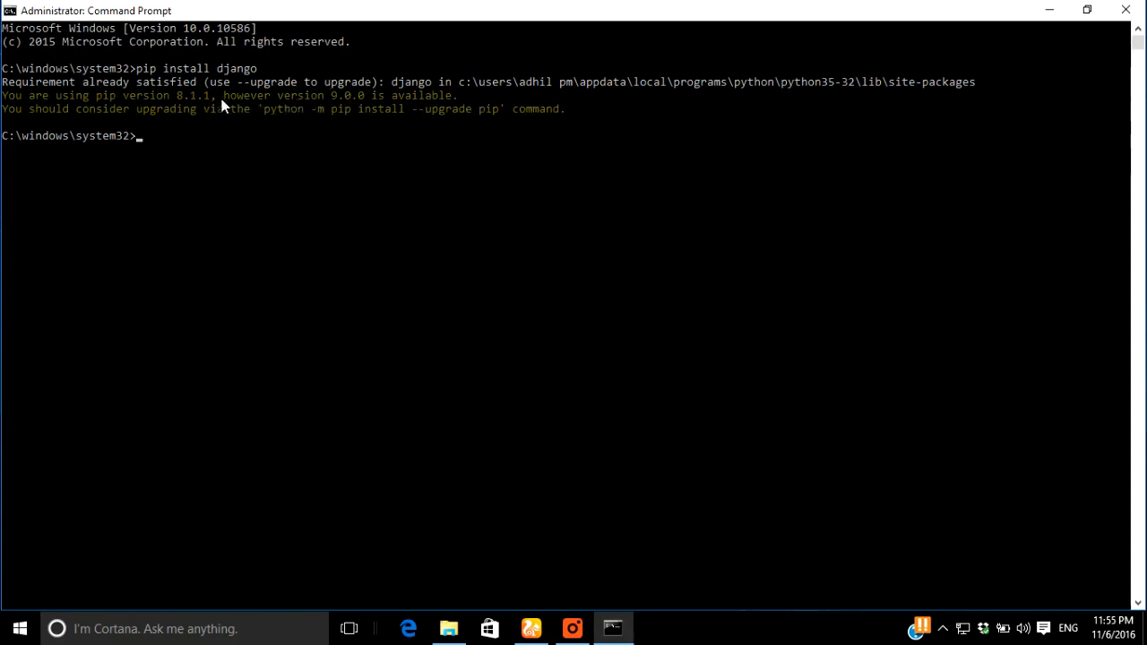
pyautogui.moveTo(296, 93)
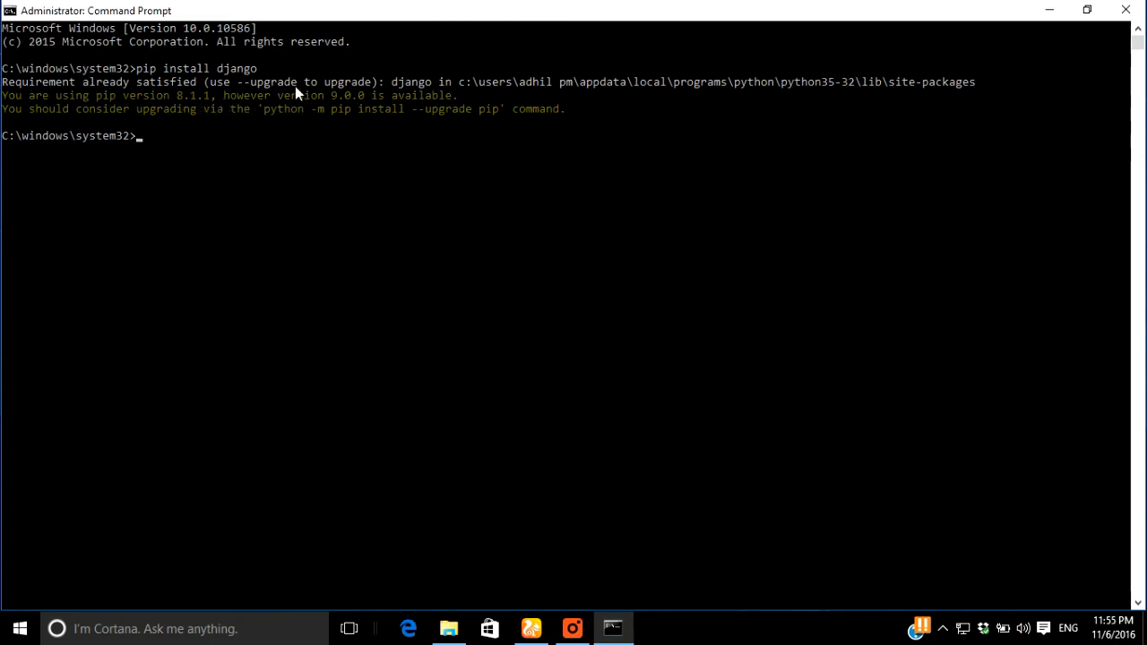
pyautogui.moveTo(171, 111)
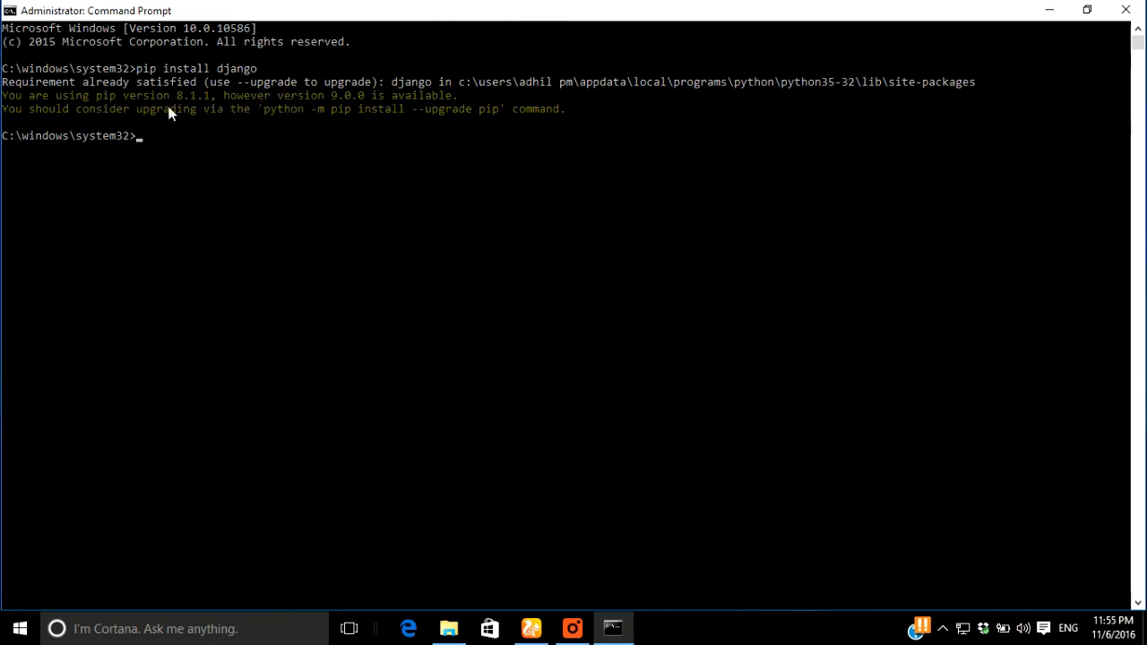
pyautogui.moveTo(332, 145)
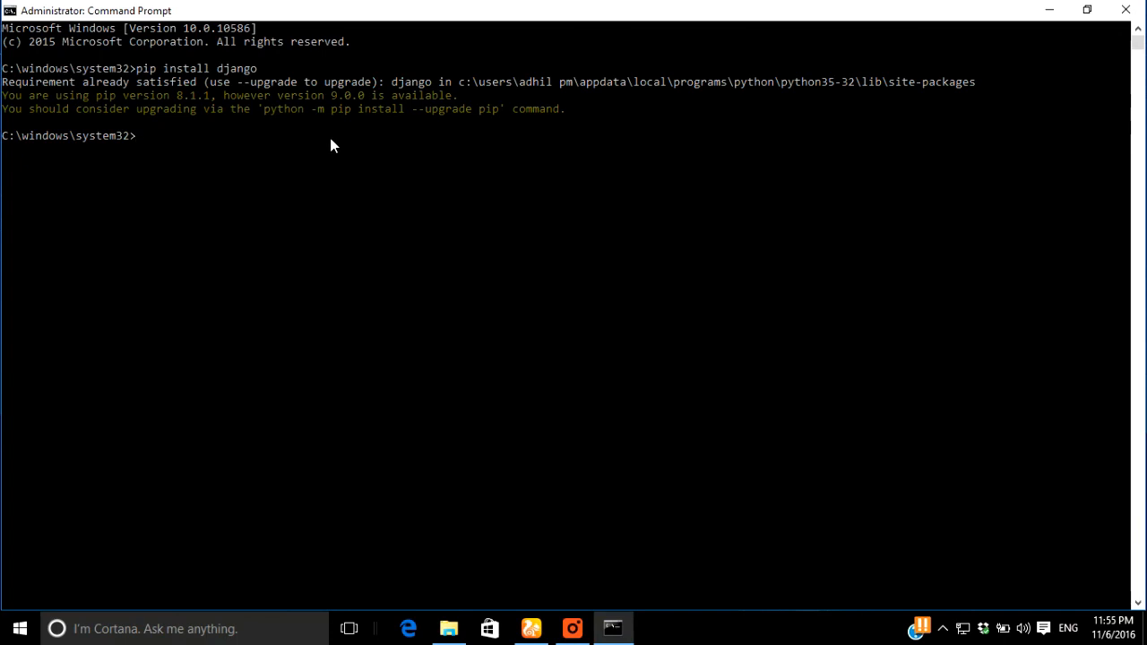